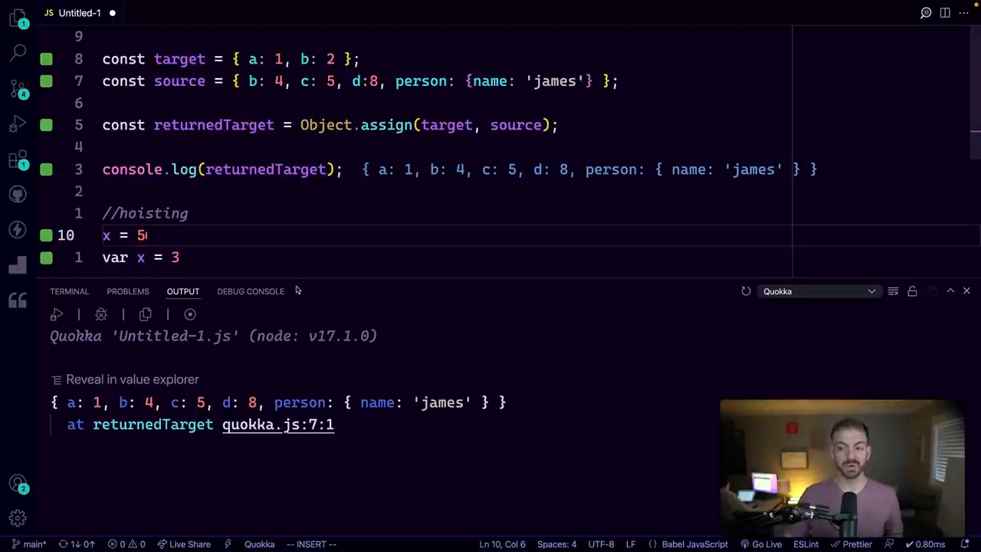
Add person: {name: 'james'} to the source object literal so the merged log includes it.
left_click_drag(297, 282, 297, 369)
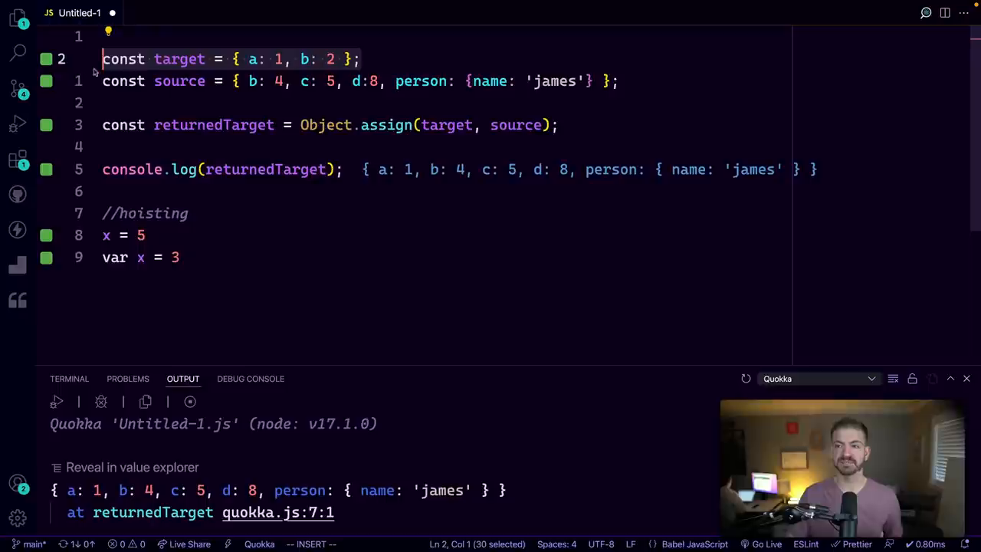
left_click(300, 58)
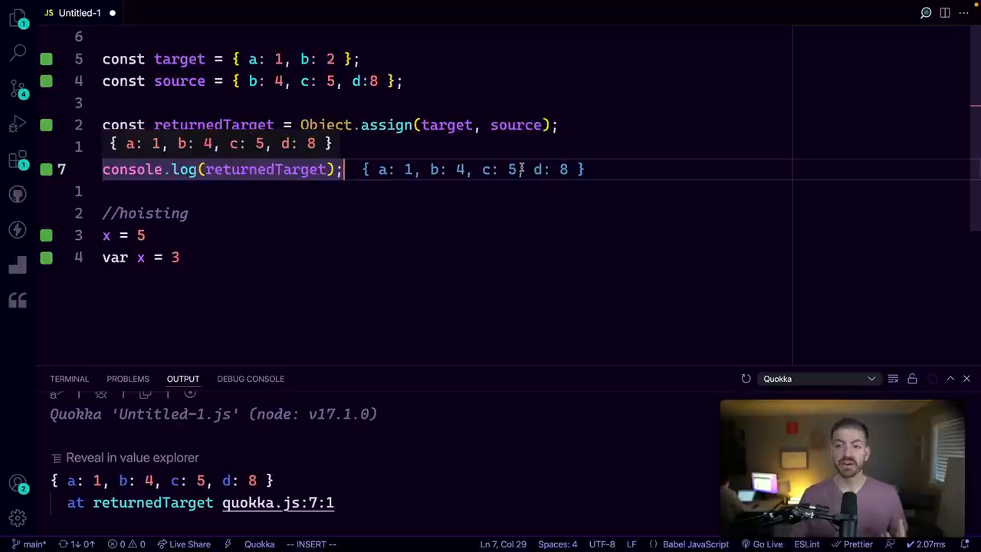
type(", person: {name: 'james'}")
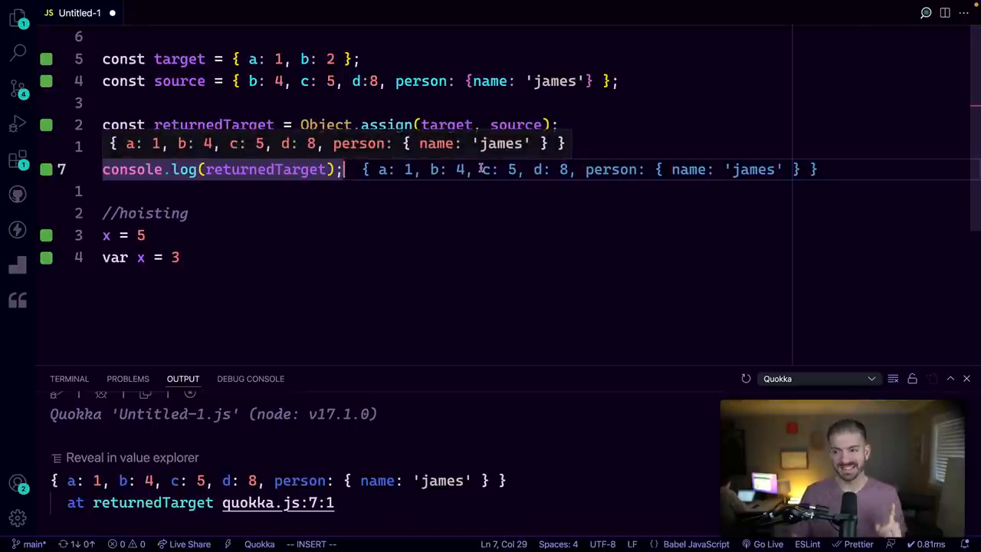
Reassign source.person.name to "Bob" on a new line after the log statement.
key("Enter")
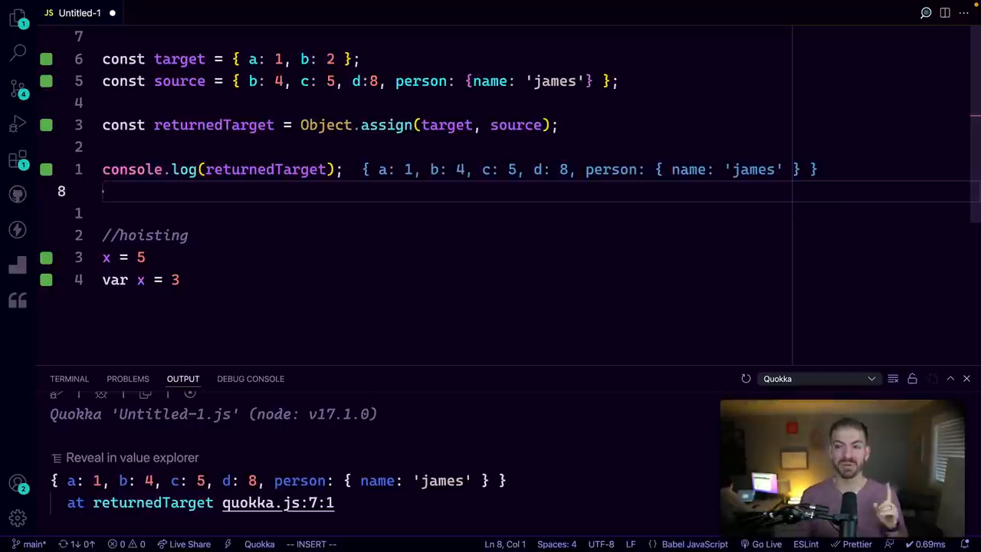
type("source.")
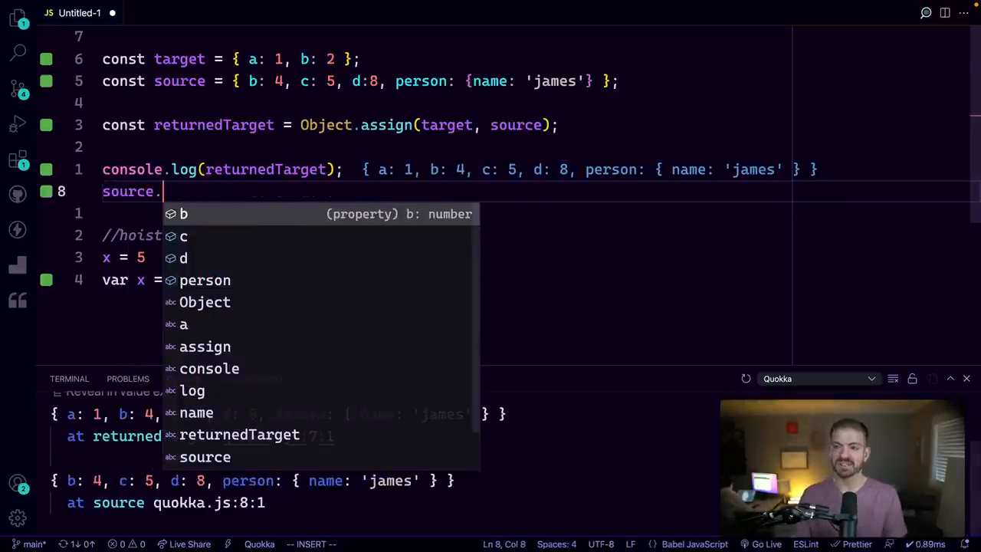
type("targ")
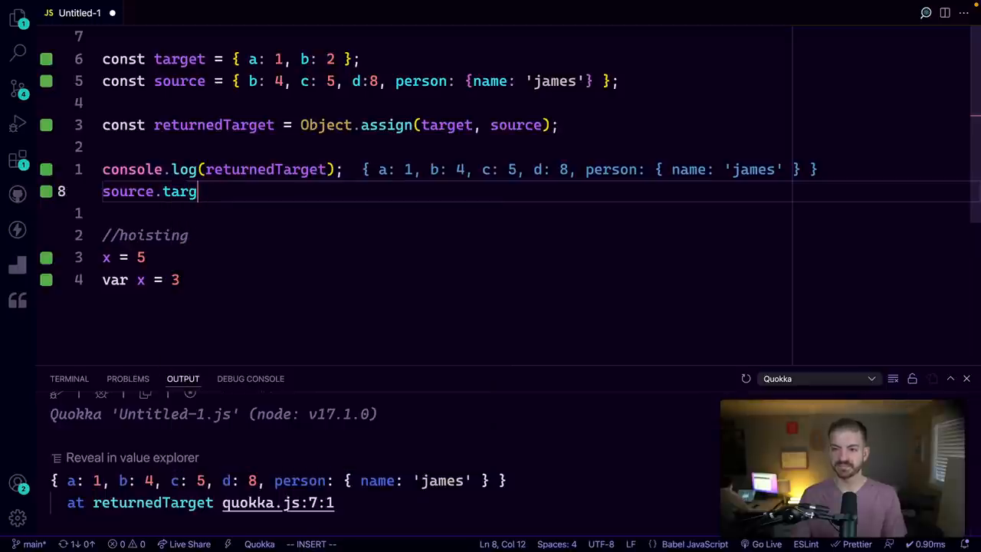
key("Backspace")
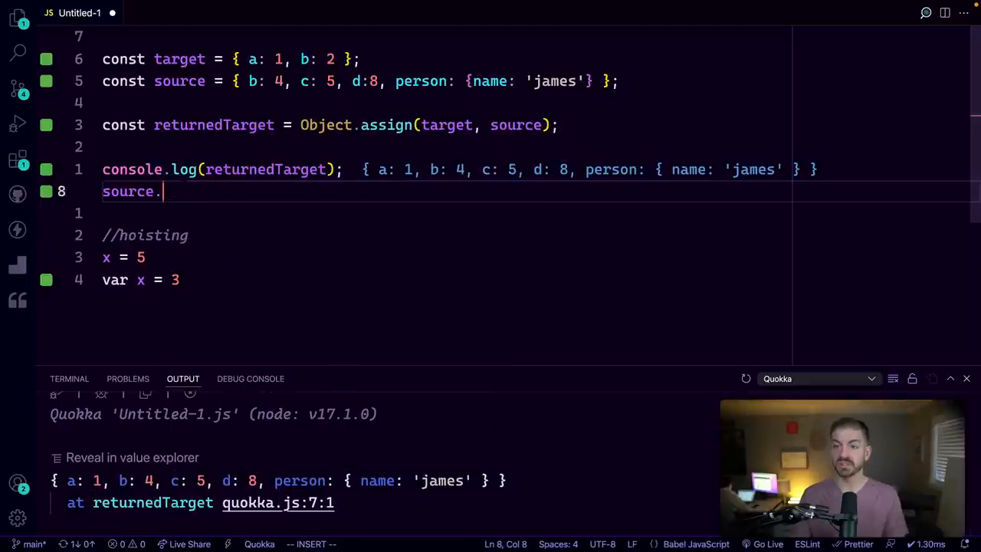
type(".[ers]")
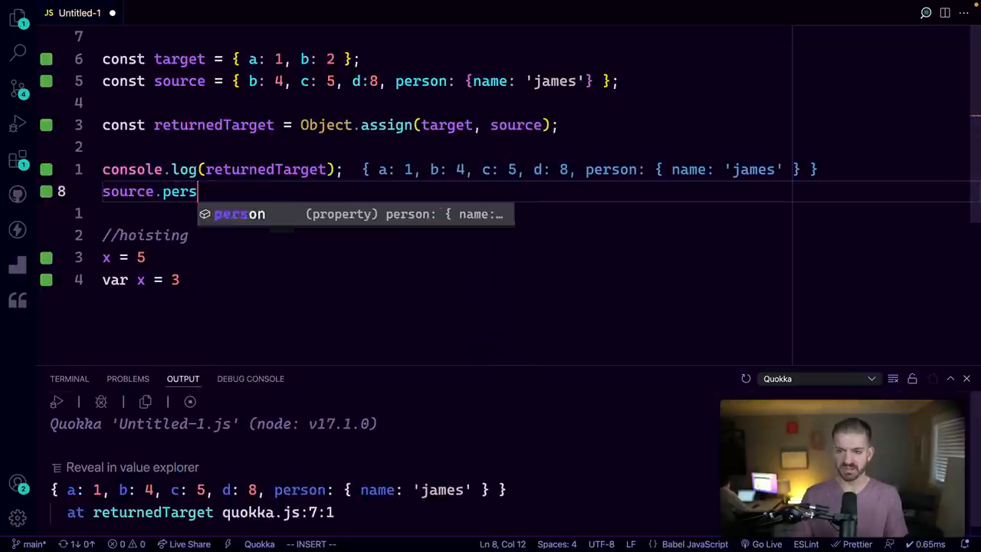
type("on.ma")
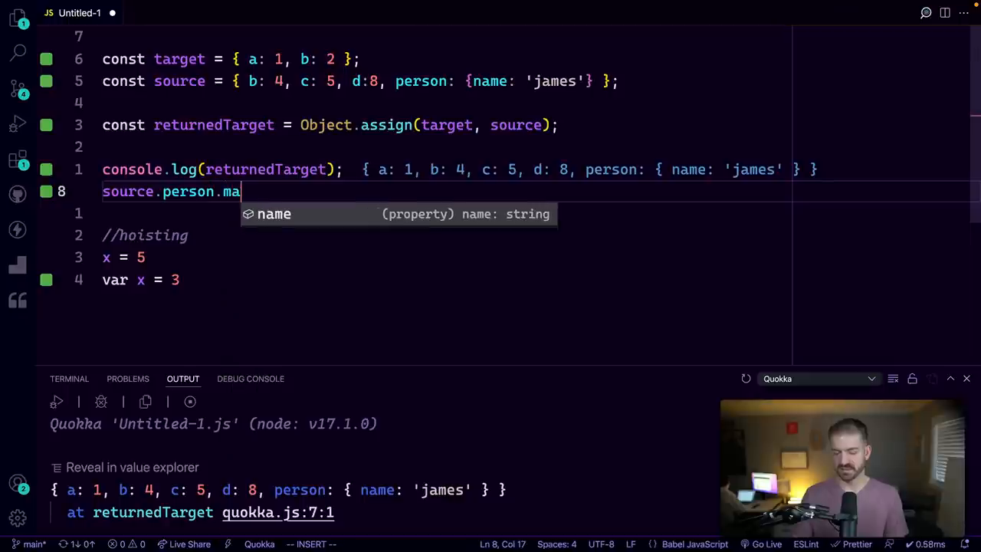
type("name = \"Bo\"")
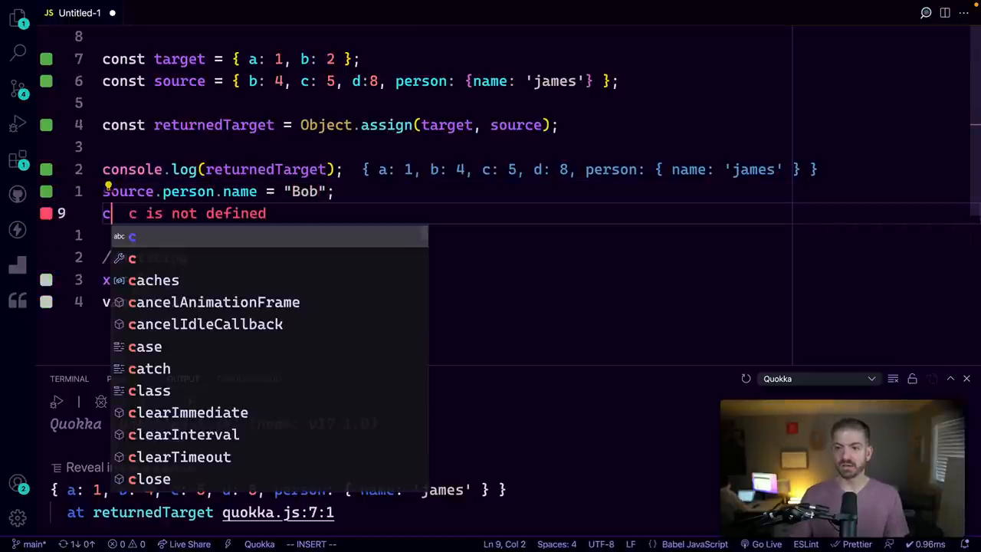
Log source.person.name and returnedTarget.person.name to compare the shared nested object.
type("console.log(source.);")
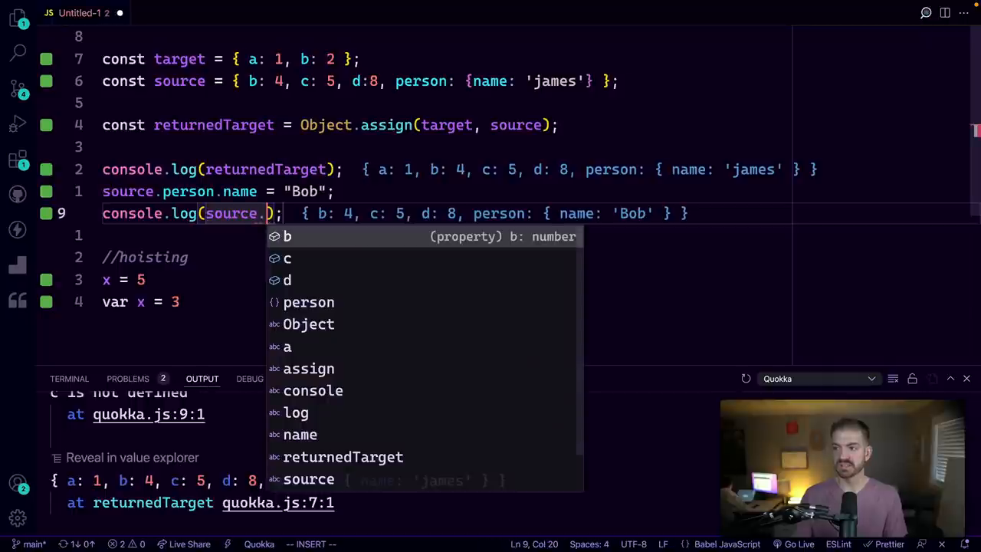
type("person,ban")
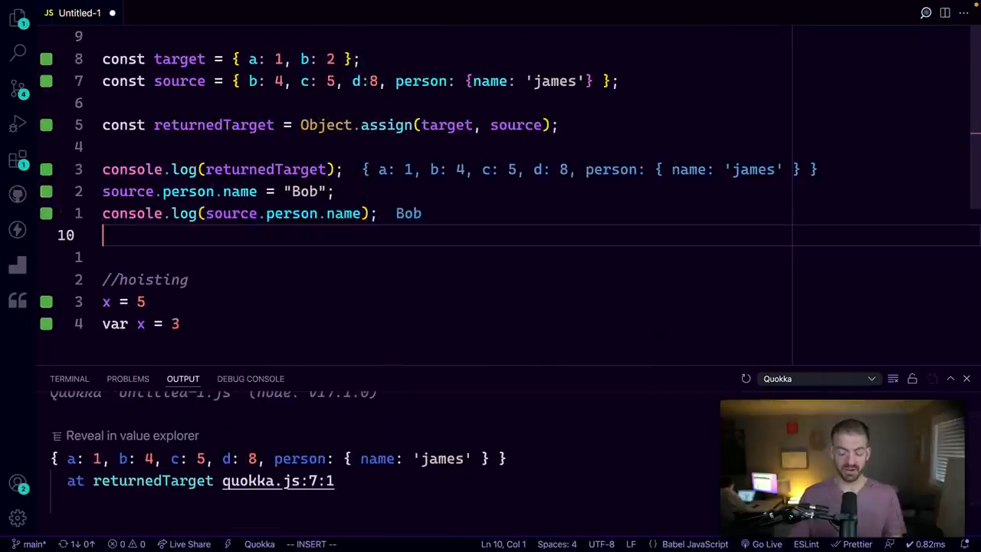
type("returnedTarget.")
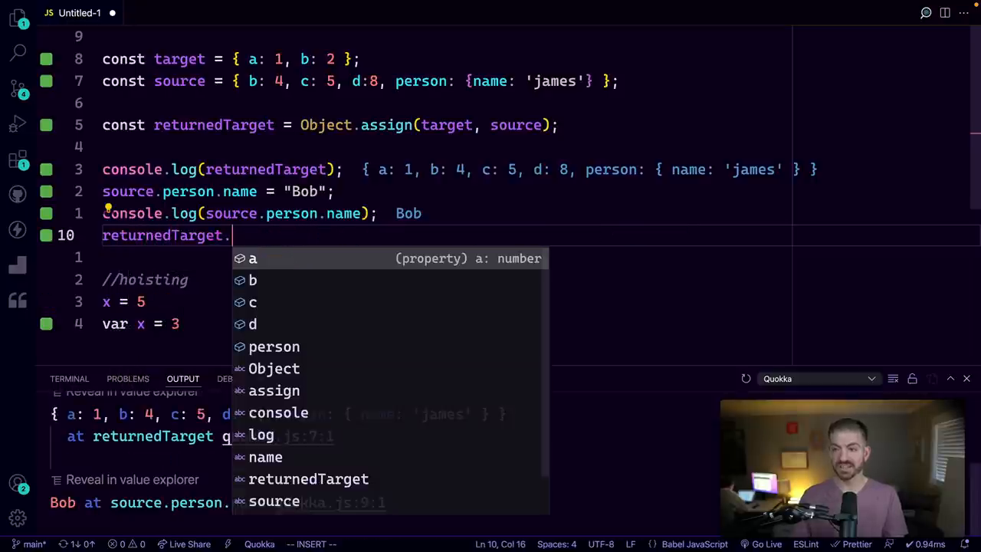
type("person.ba")
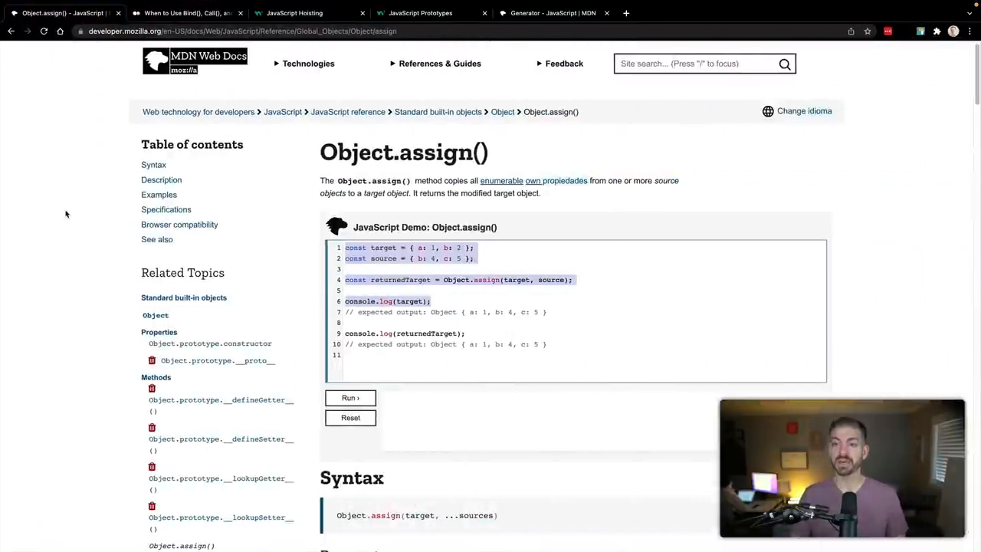
left_click(183, 12)
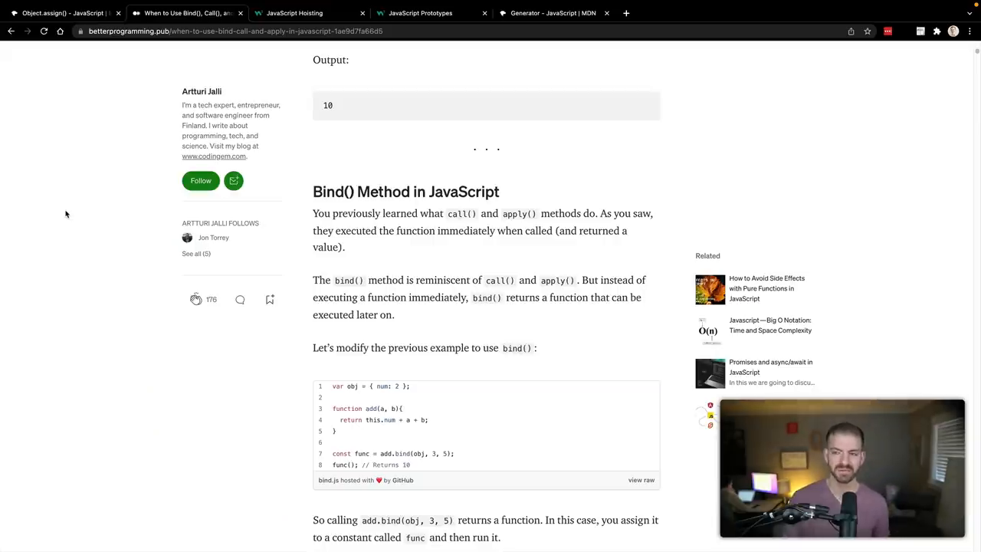
scroll("up", 3)
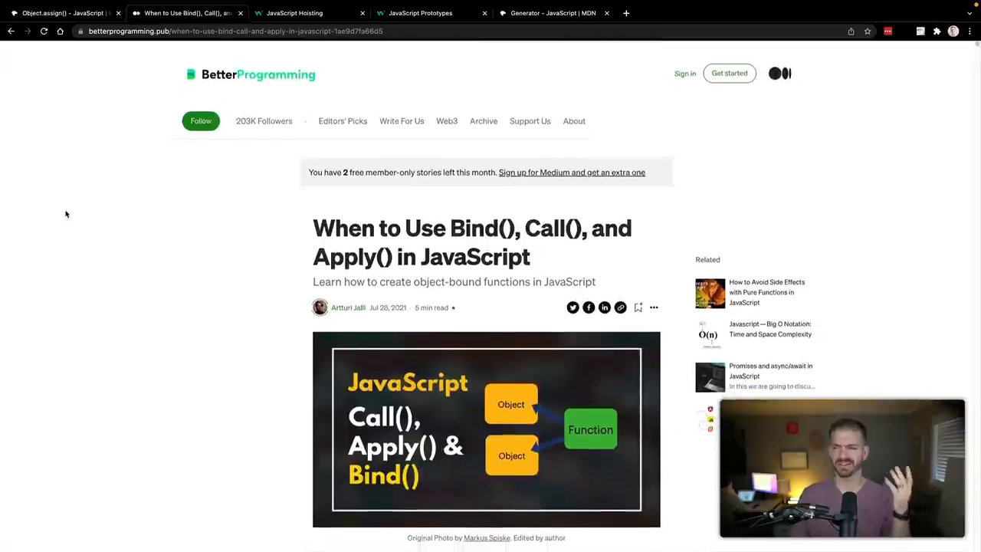
scroll("down", 3)
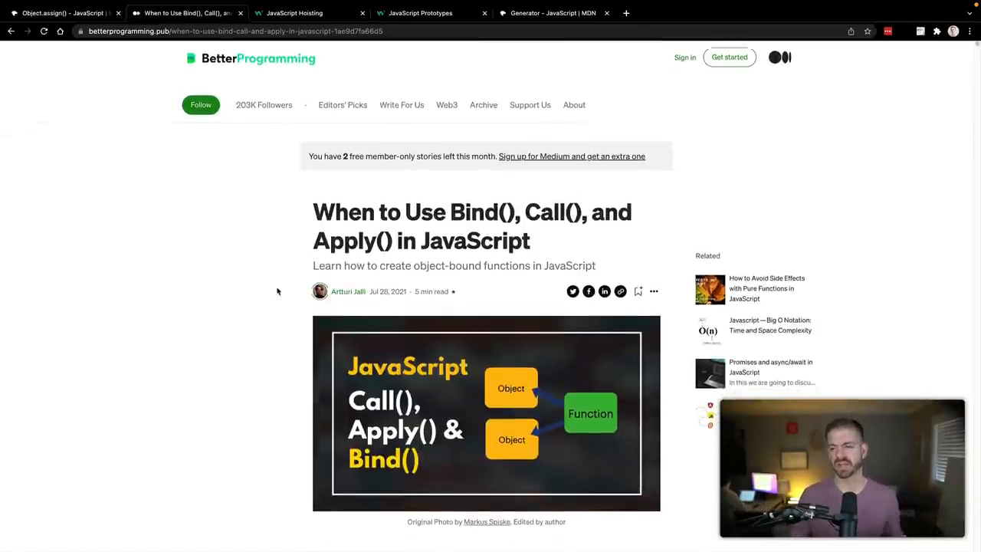
scroll("down", 3)
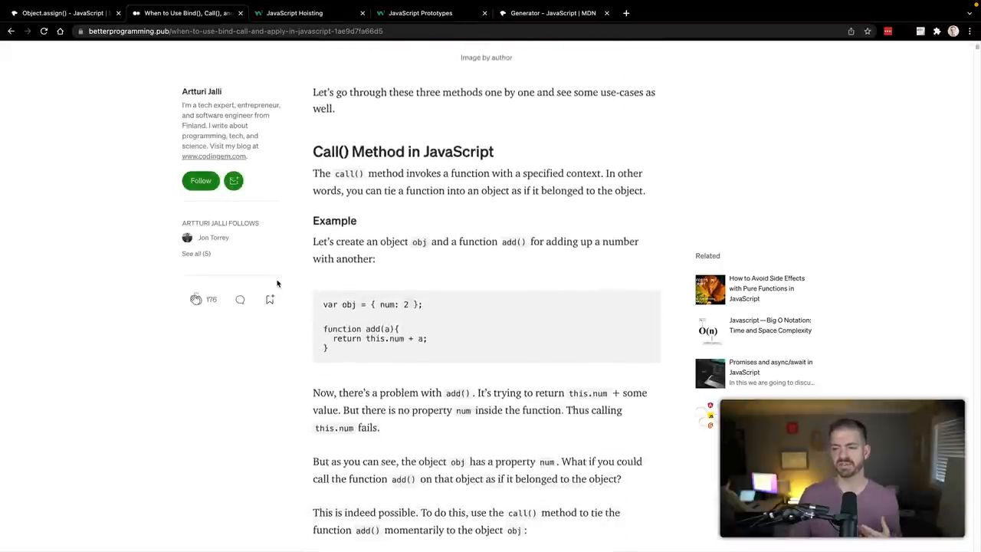
scroll("down", 3)
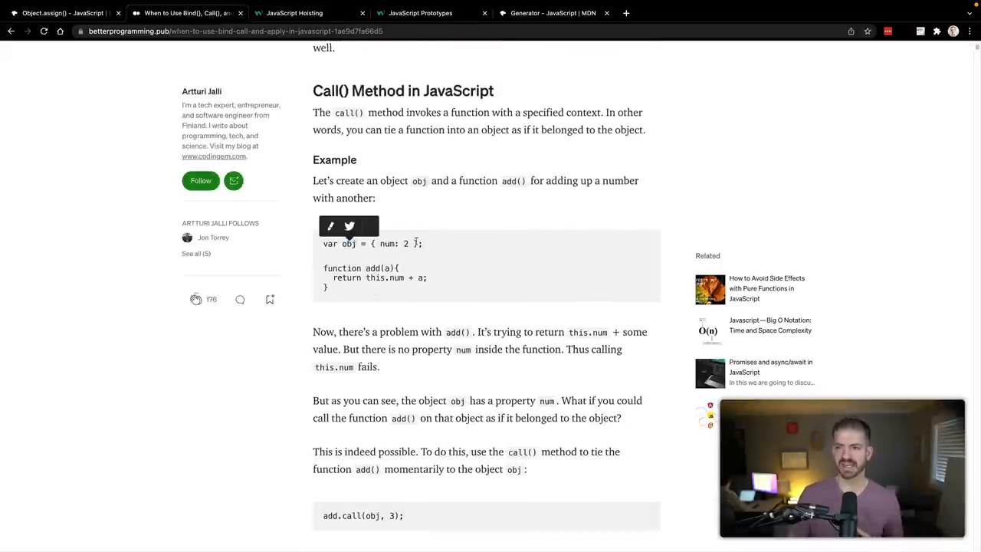
double_click(392, 244)
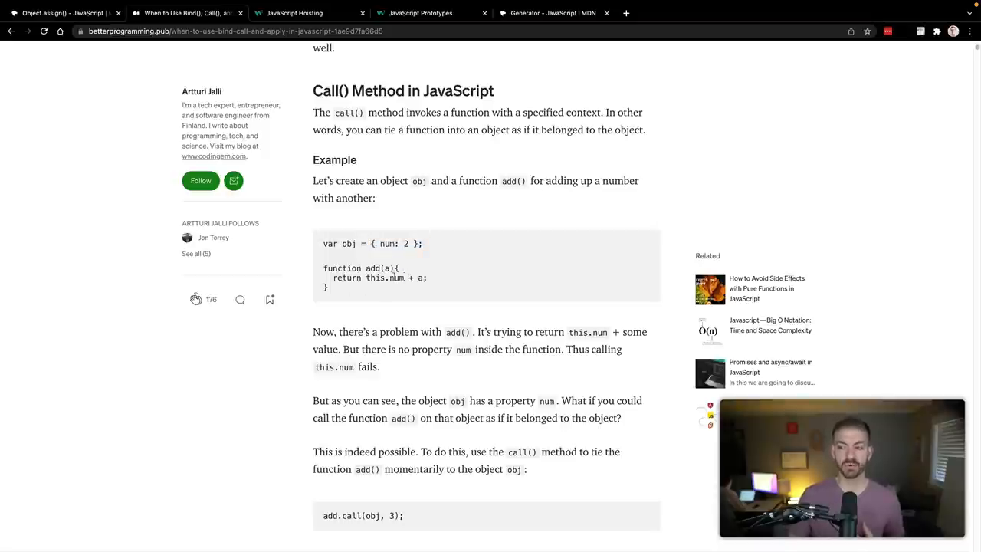
double_click(383, 277)
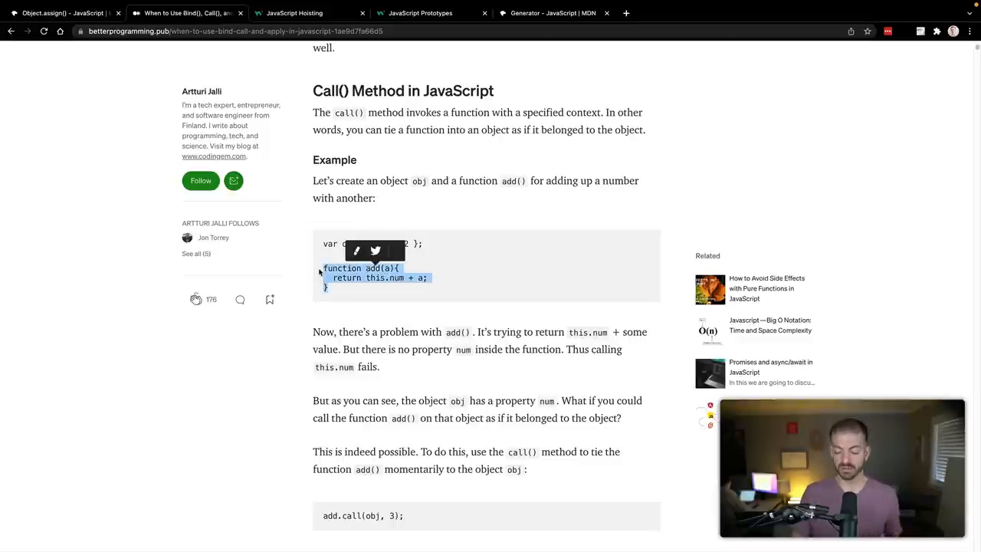
scroll("down", 3)
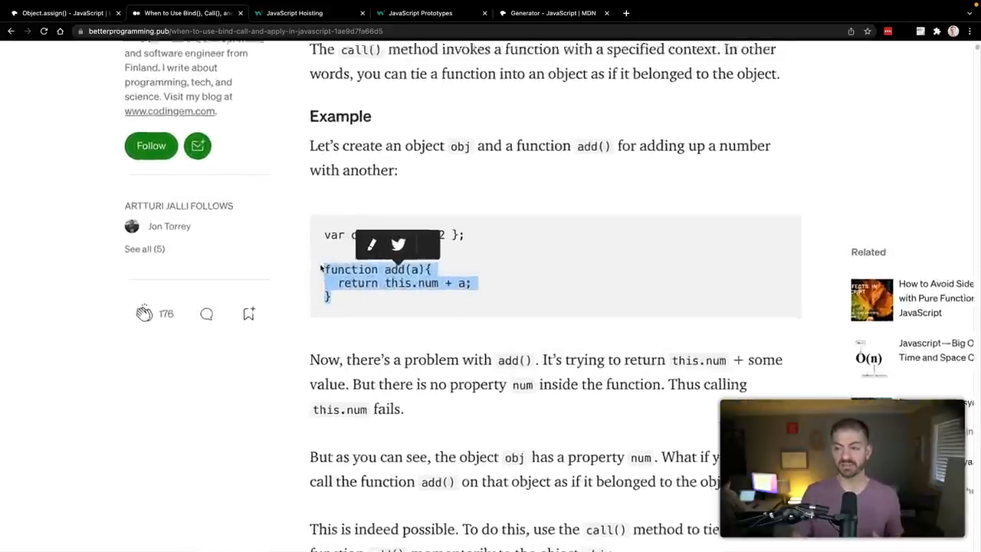
scroll("down", 3)
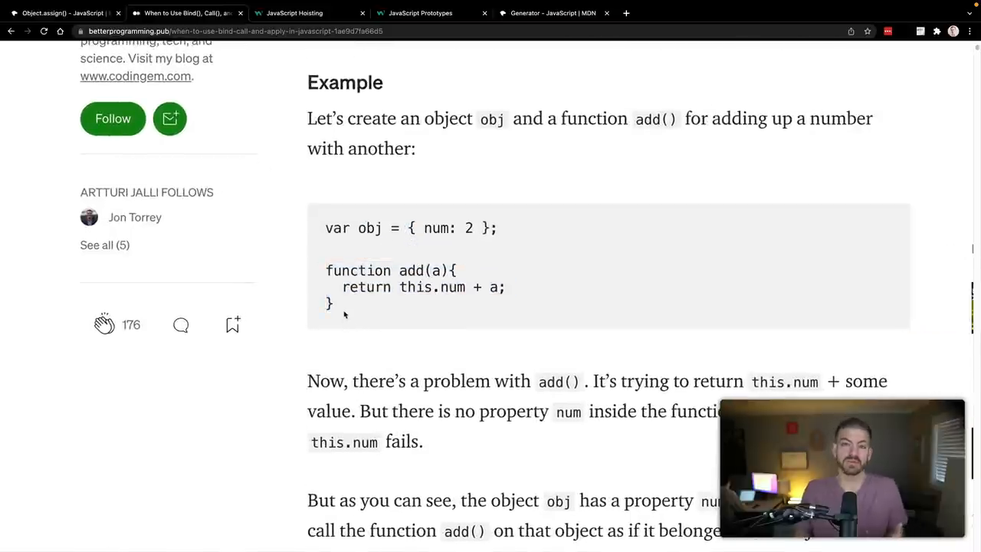
mouse_move(498, 284)
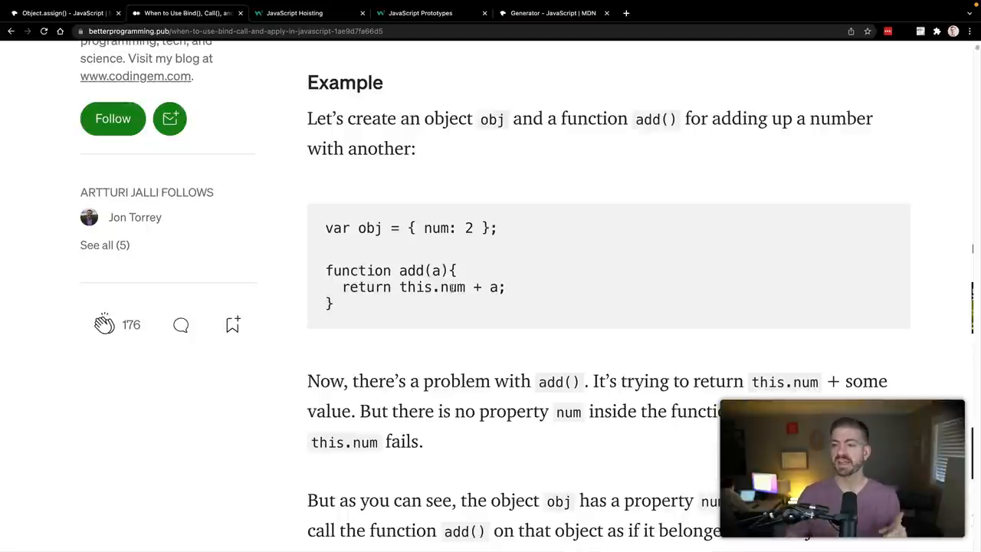
scroll("down", 3)
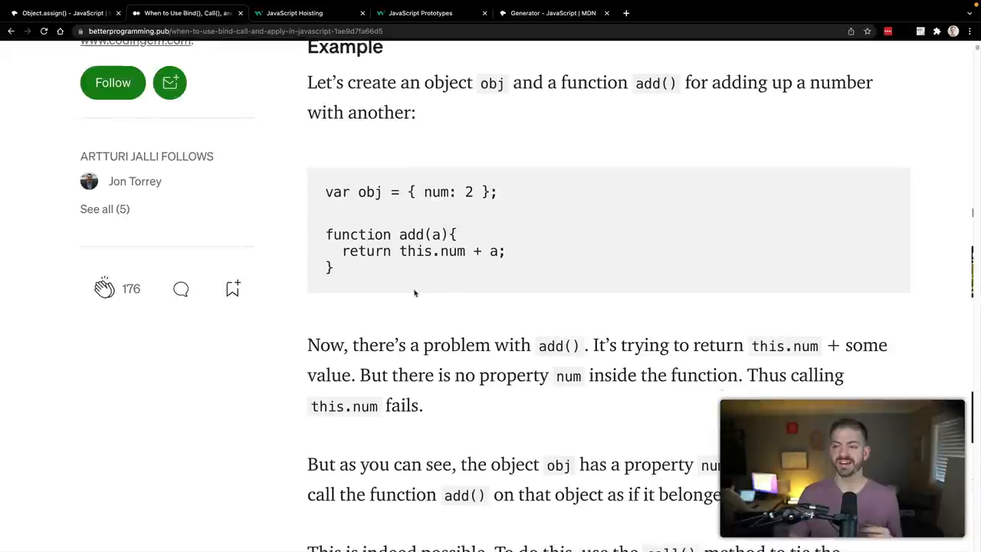
mouse_move(395, 206)
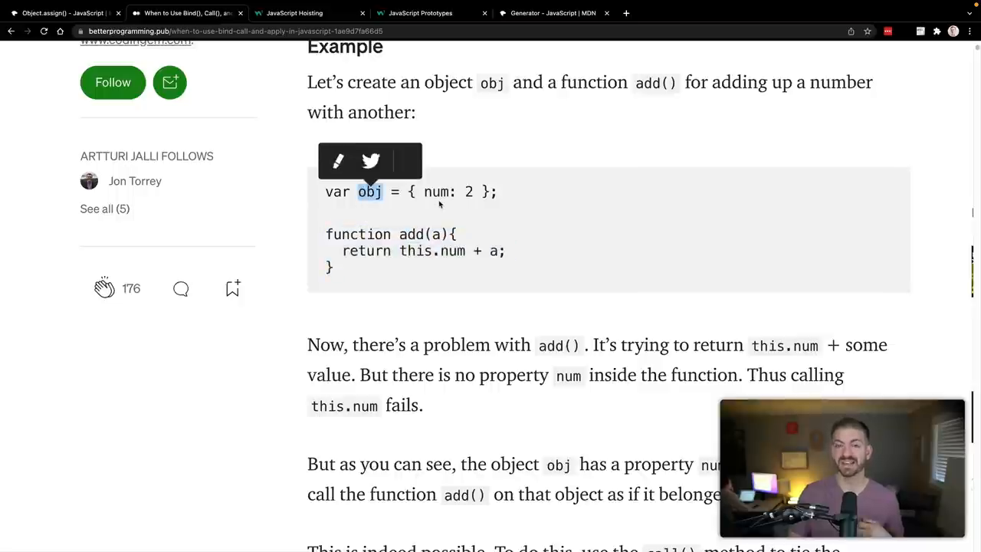
double_click(437, 191)
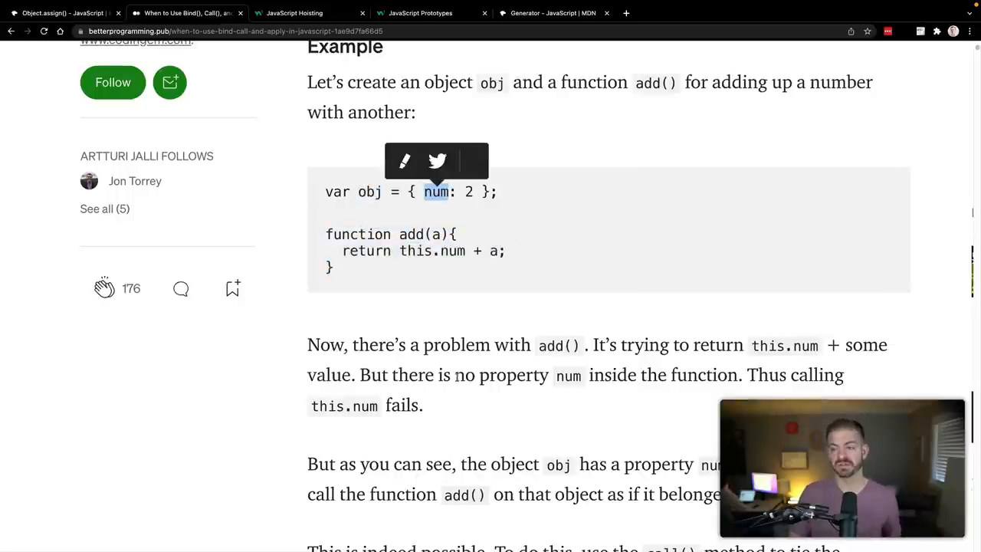
scroll("down", 3)
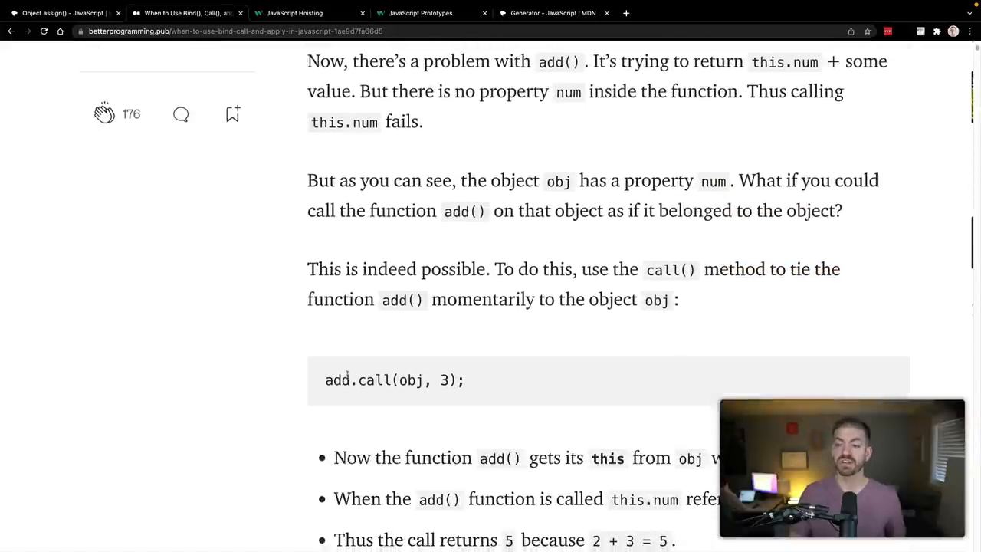
double_click(337, 380)
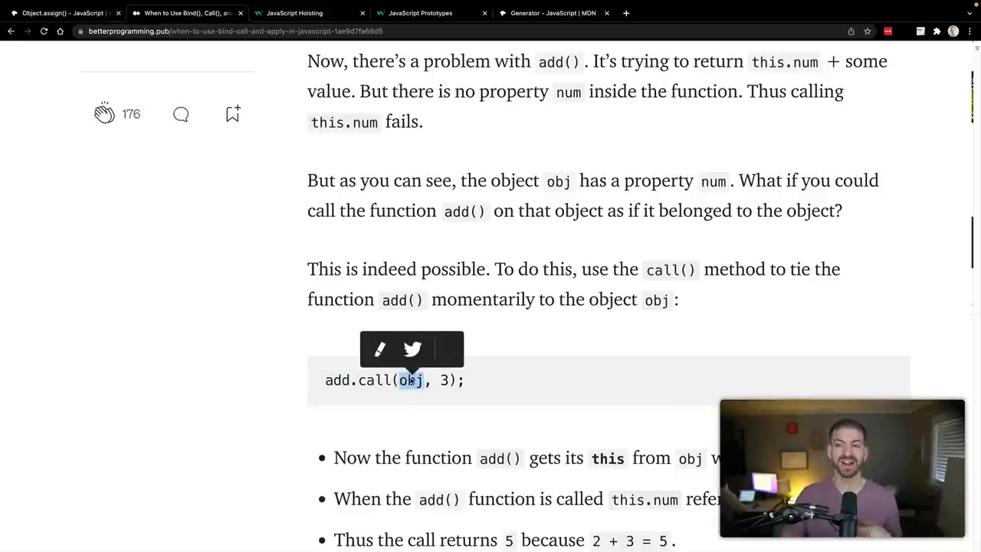
scroll("up", 3)
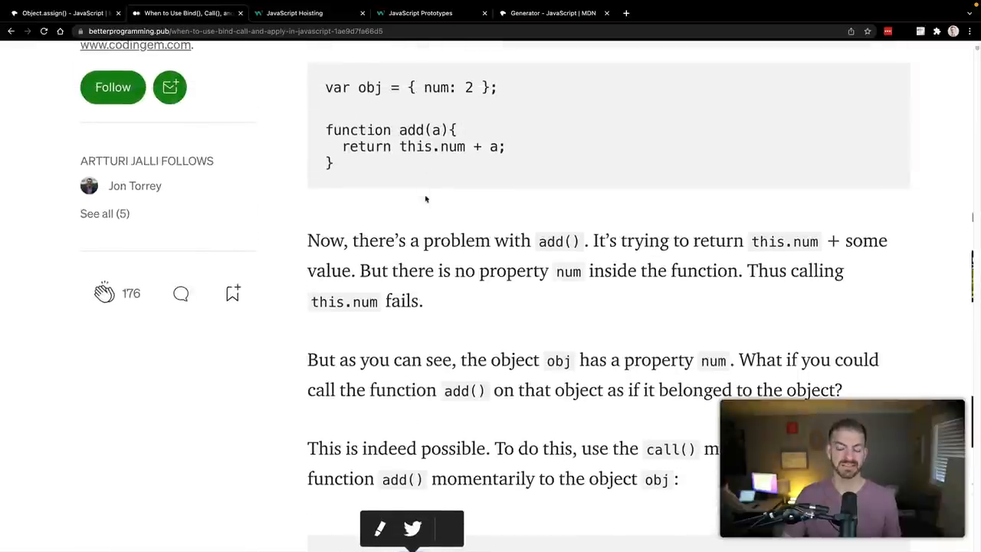
scroll("down", 3)
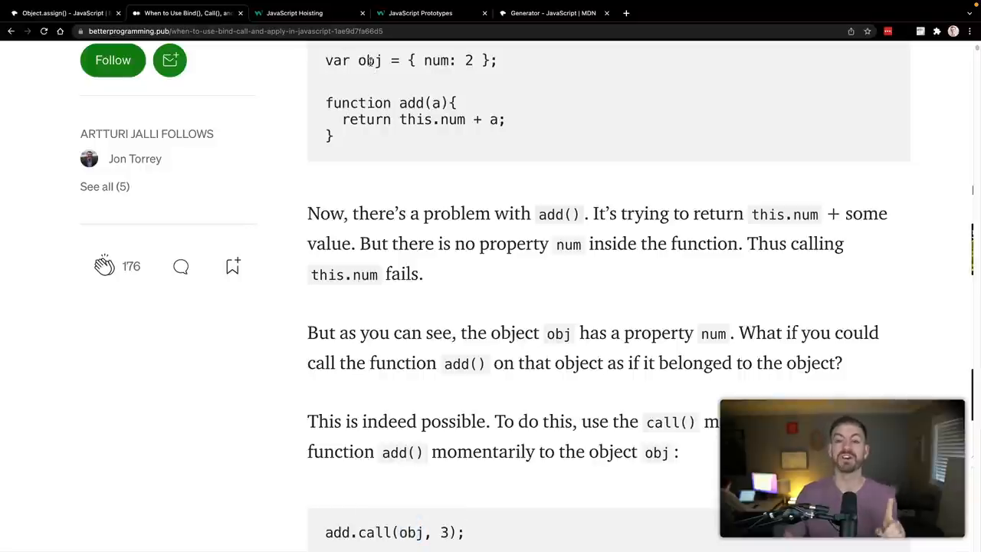
scroll("down", 3)
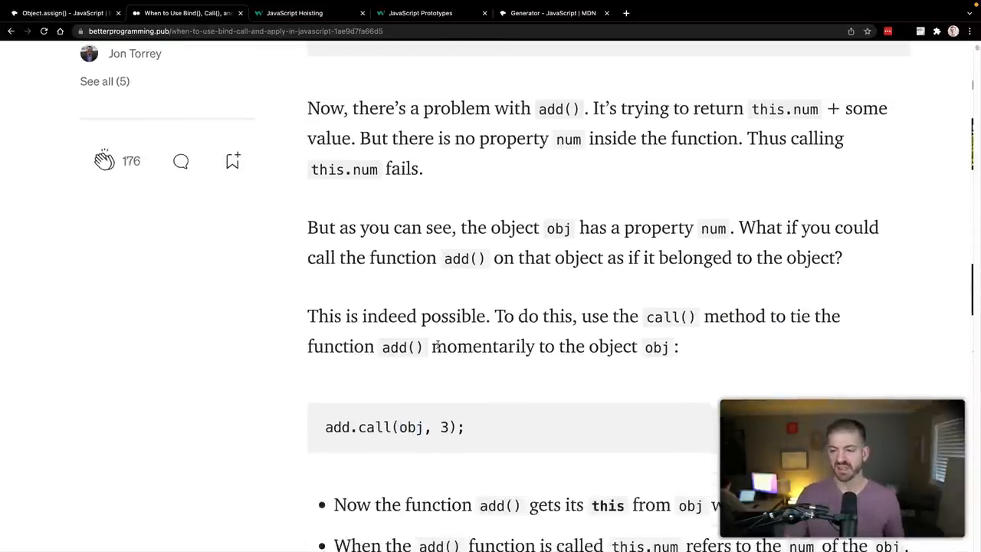
Scroll past the apply() and bind() sections and switch to the JavaScript Hoisting tutorial.
scroll("down", 3)
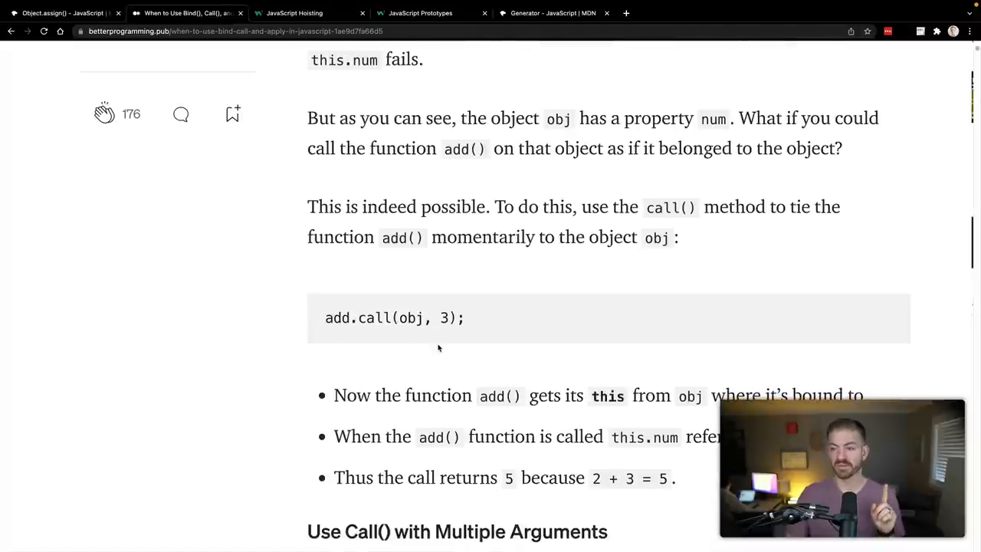
scroll("down", 3)
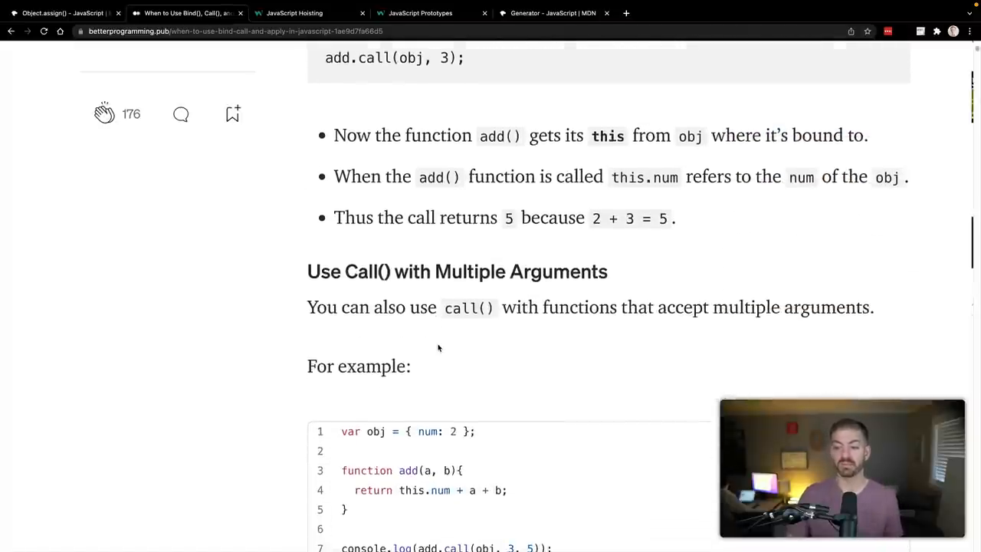
scroll("down", 3)
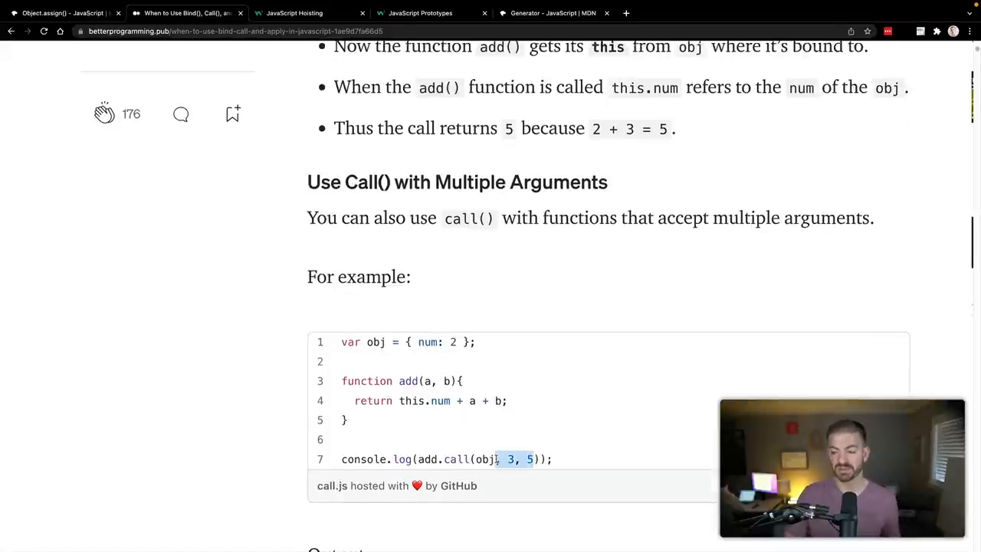
scroll("down", 3)
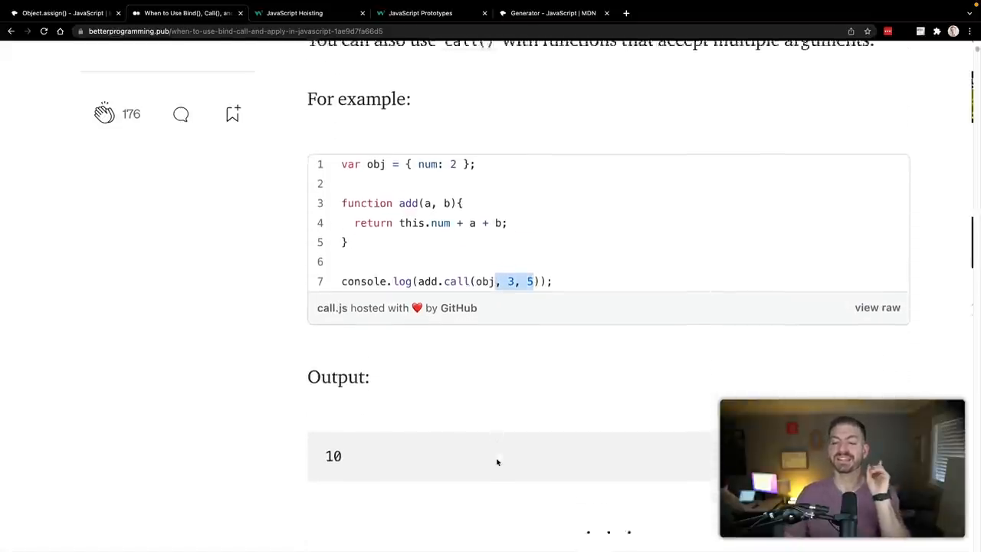
scroll("down", 3)
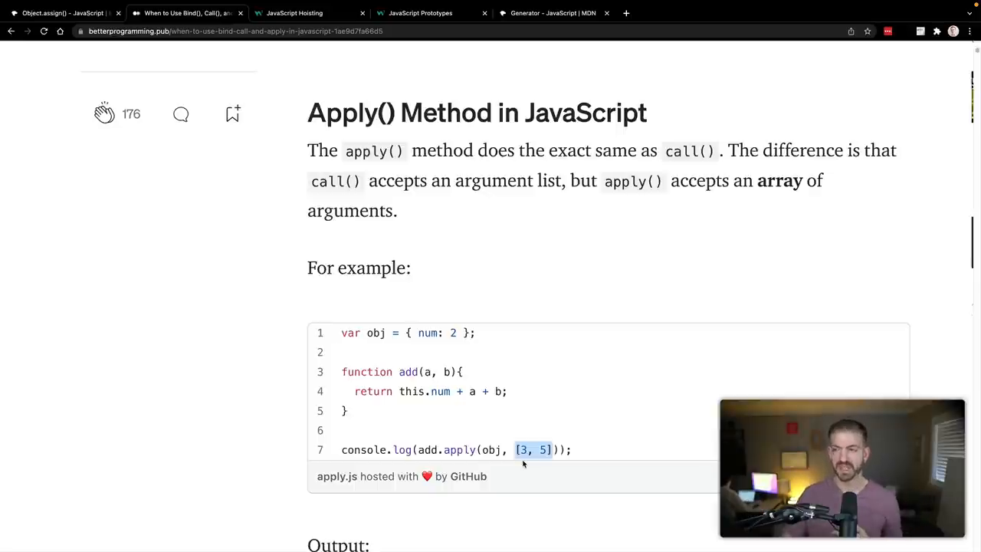
scroll("down", 3)
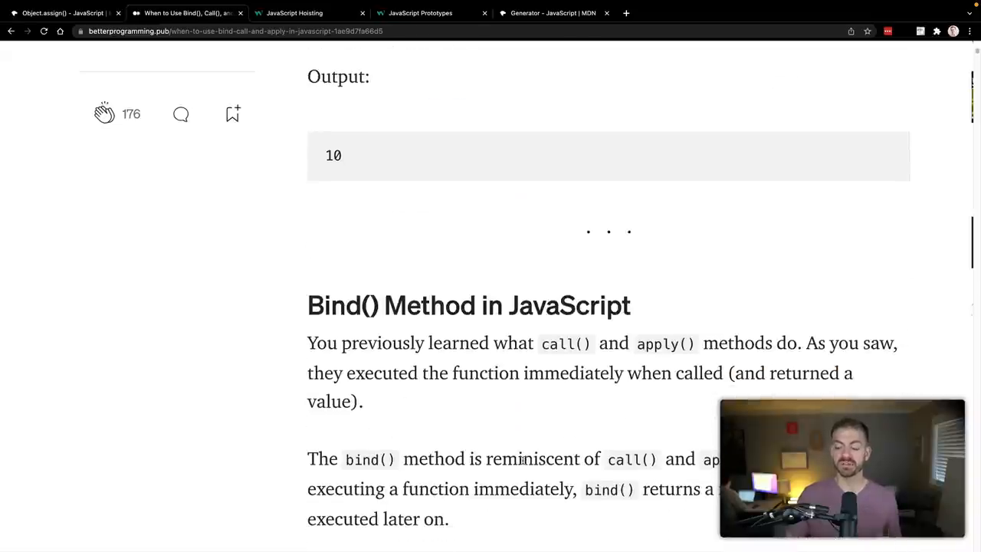
scroll("down", 3)
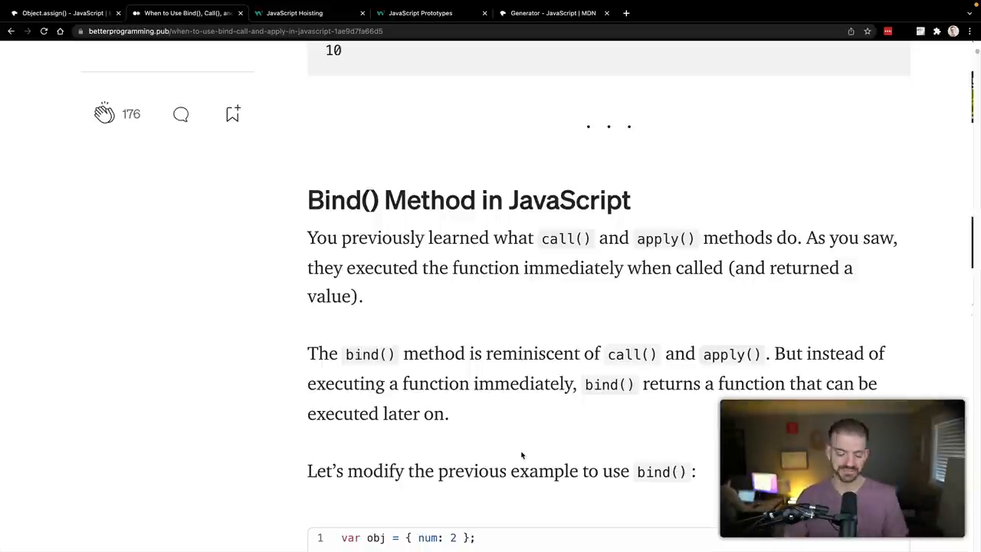
left_click(294, 12)
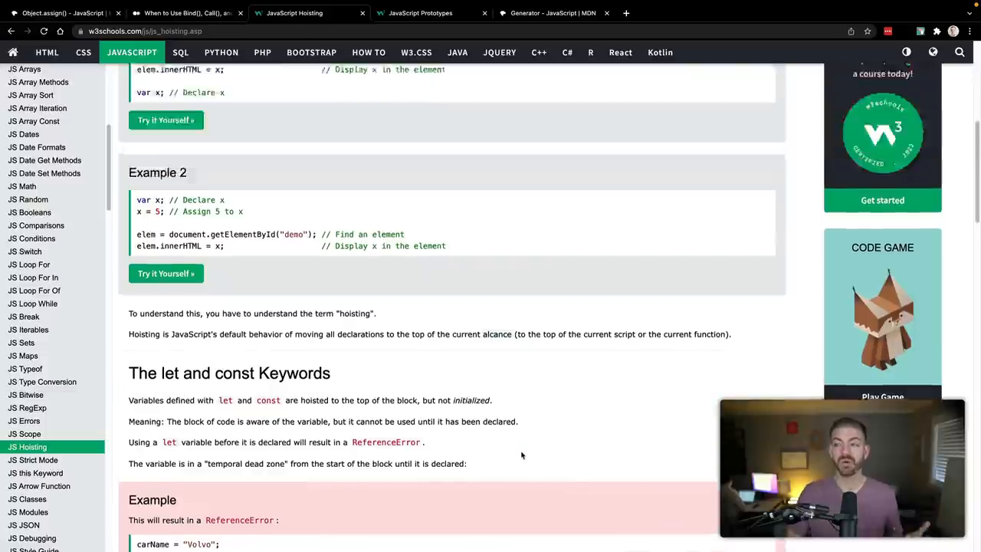
scroll("up", 3)
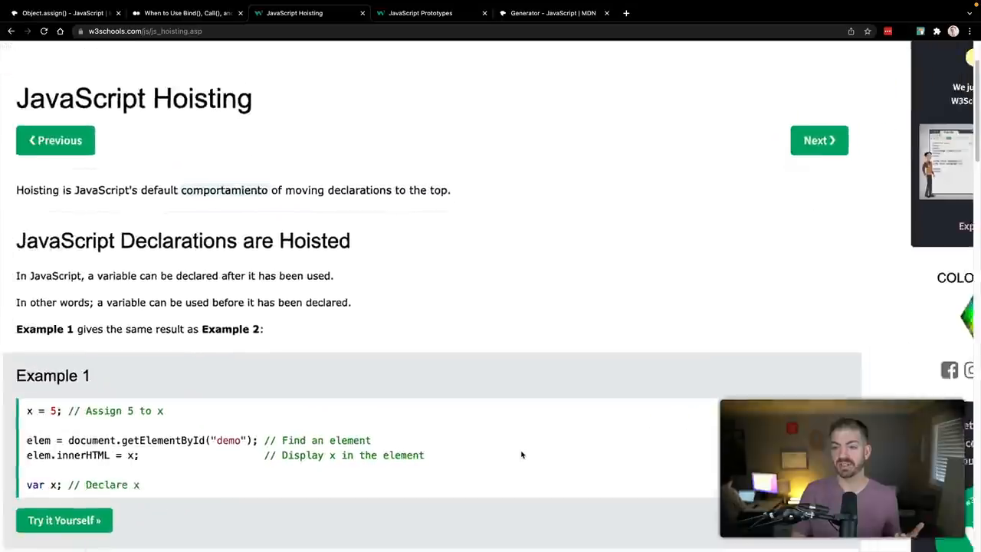
scroll("down", 3)
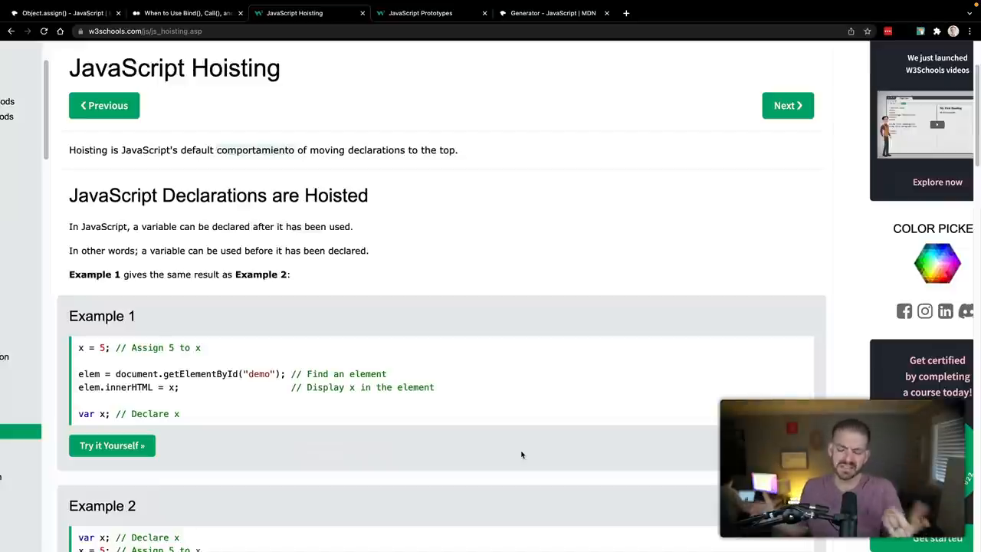
scroll("down", 3)
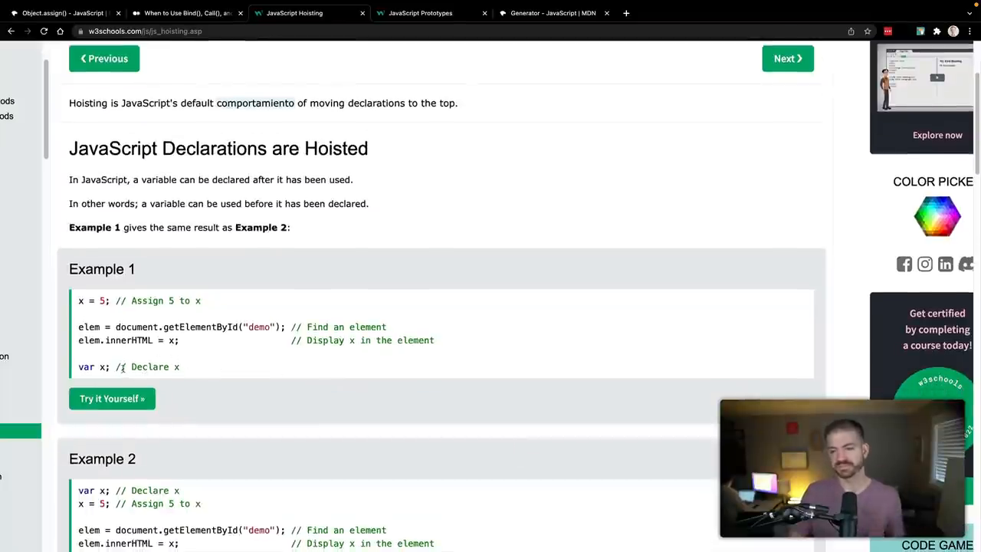
double_click(89, 366)
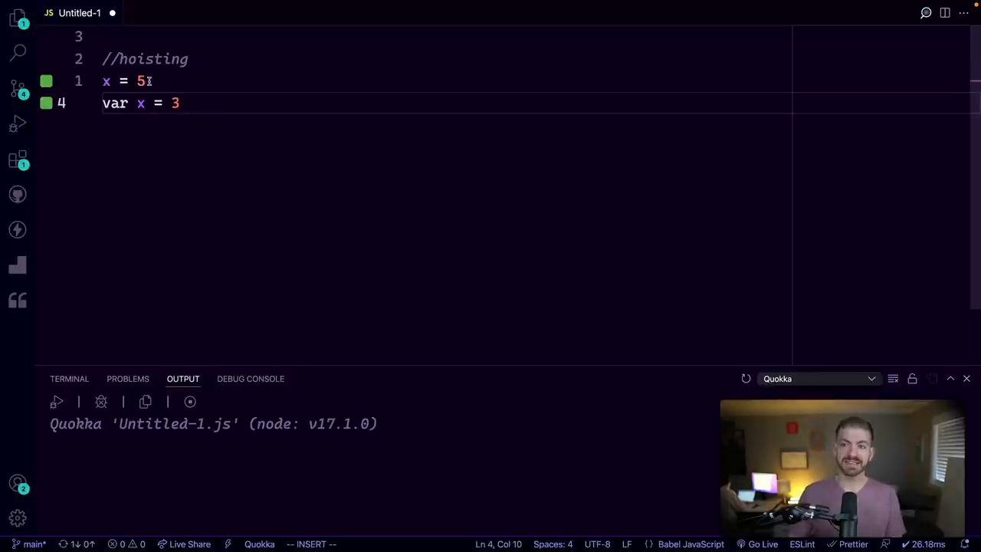
Log x before its declaration, then change var to let and const to see the initialization error.
type("console.log(x);")
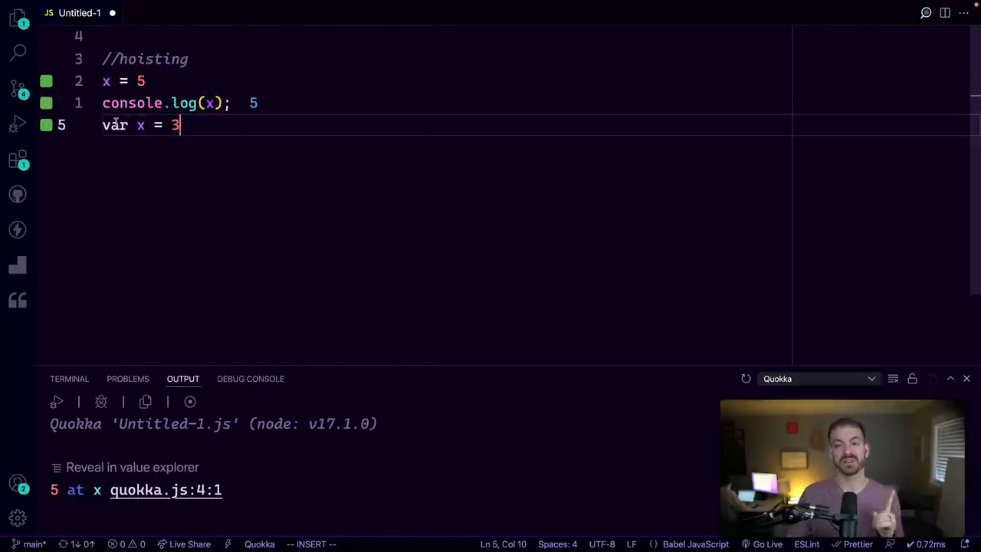
double_click(115, 126)
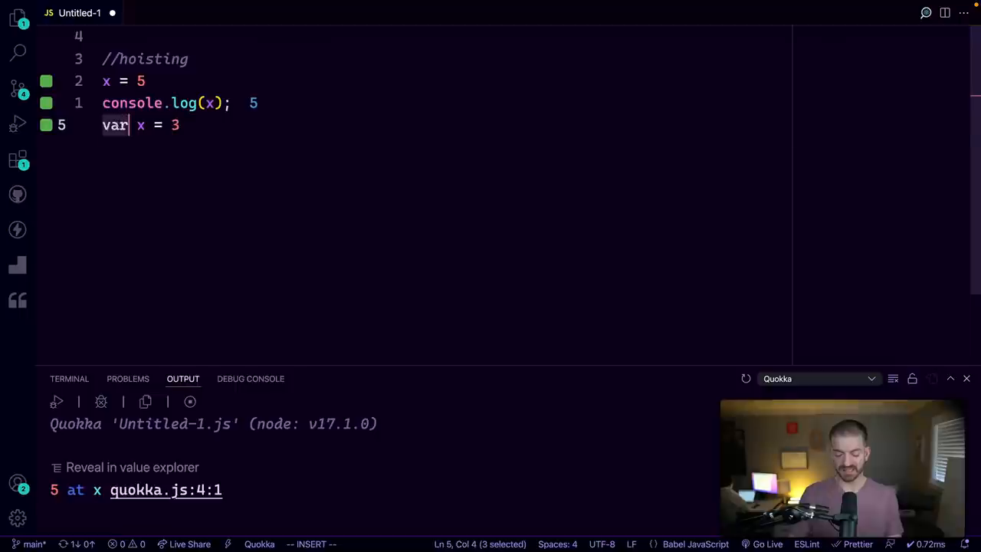
type("let")
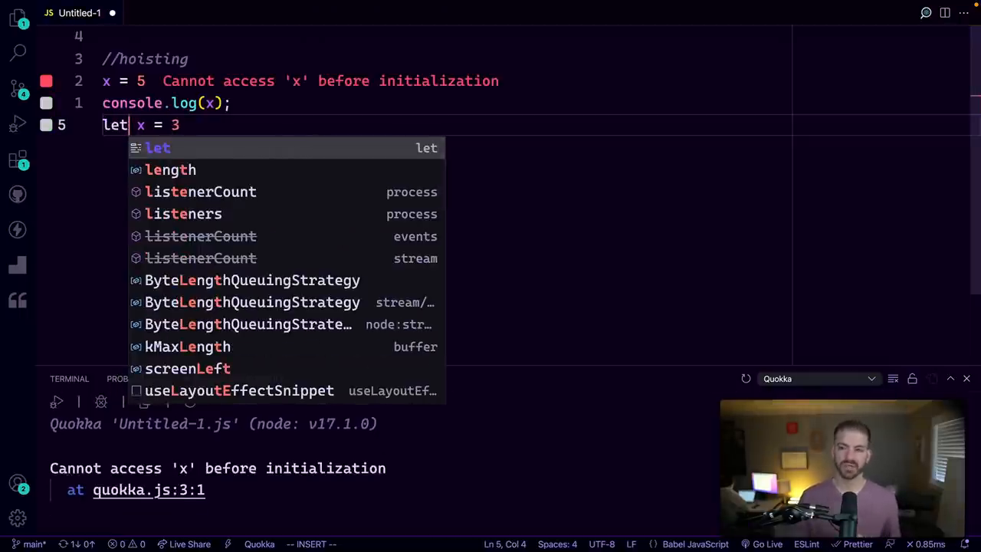
type("const")
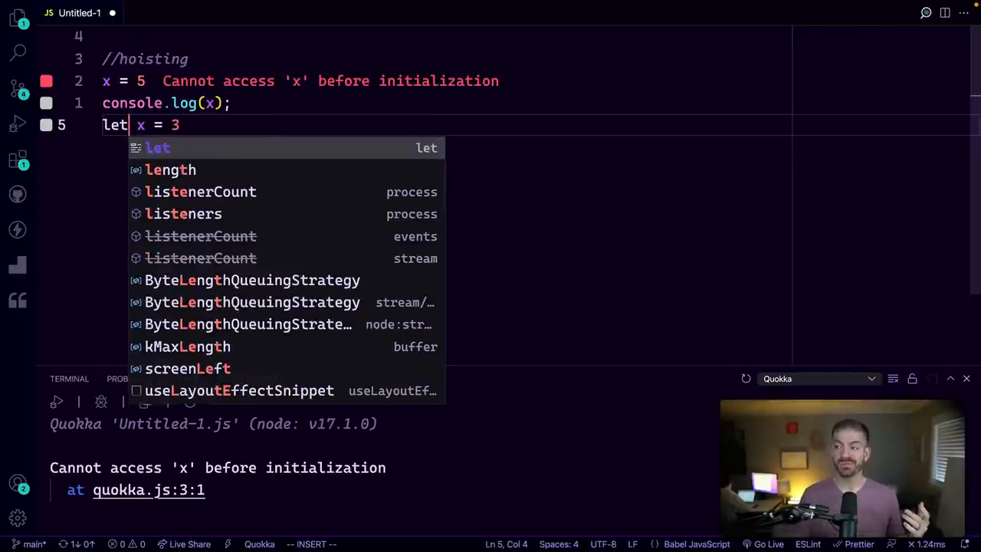
mouse_move(399, 156)
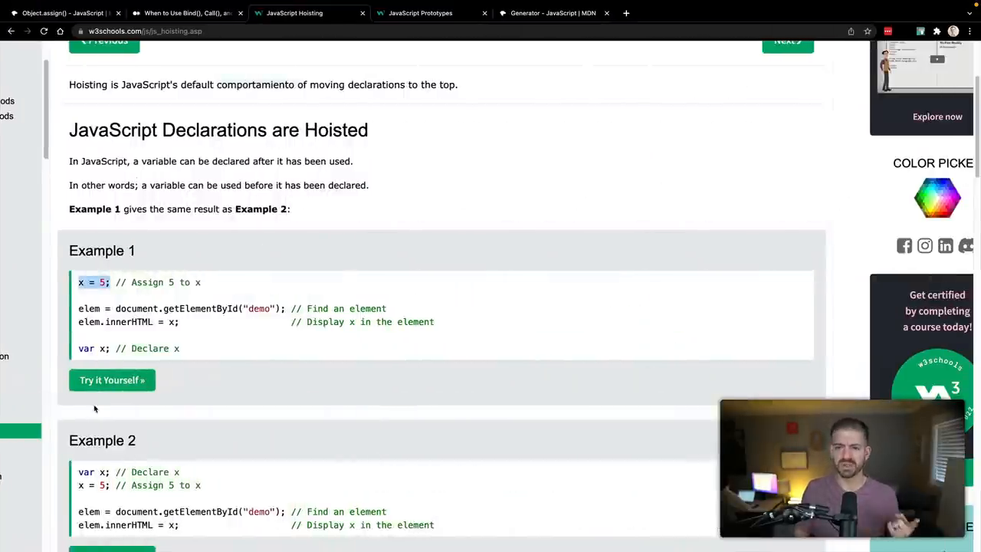
mouse_move(118, 307)
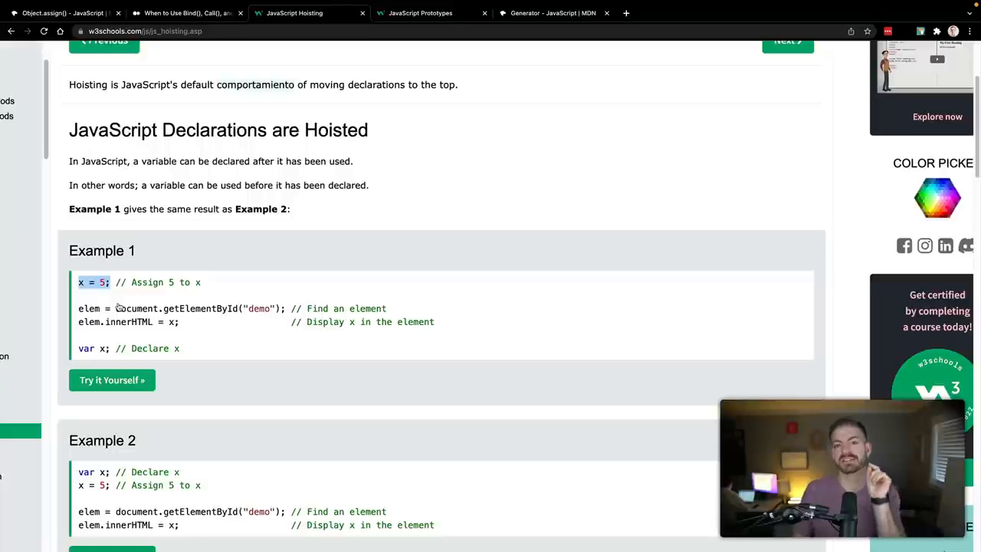
mouse_move(174, 346)
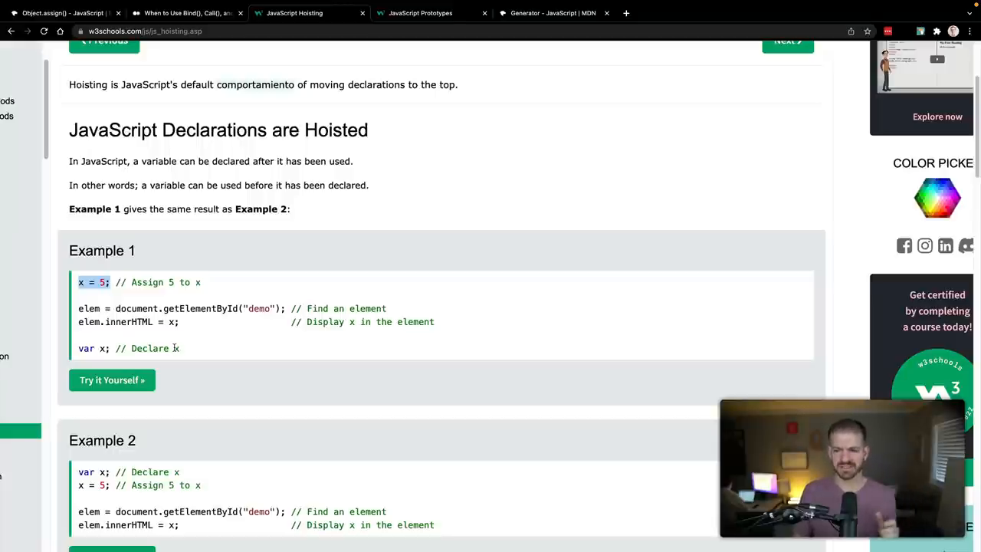
Scroll the Hoisting examples and switch to the JavaScript Prototypes tutorial page.
scroll("down", 3)
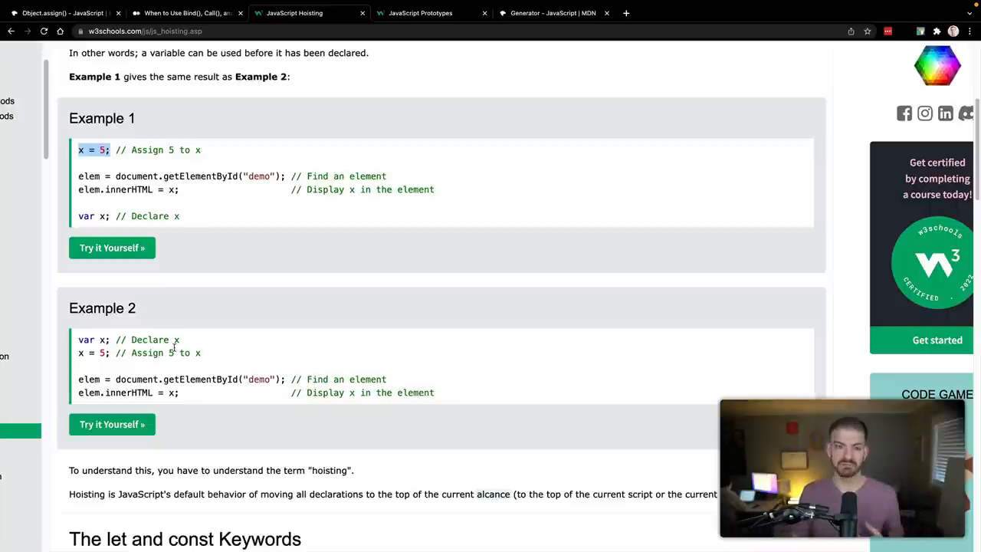
mouse_move(313, 311)
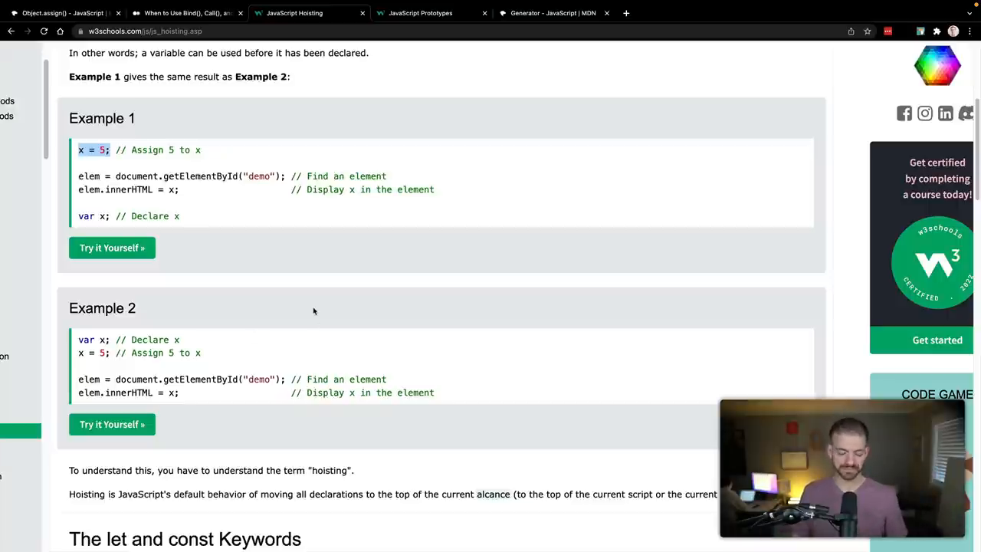
left_click(420, 13)
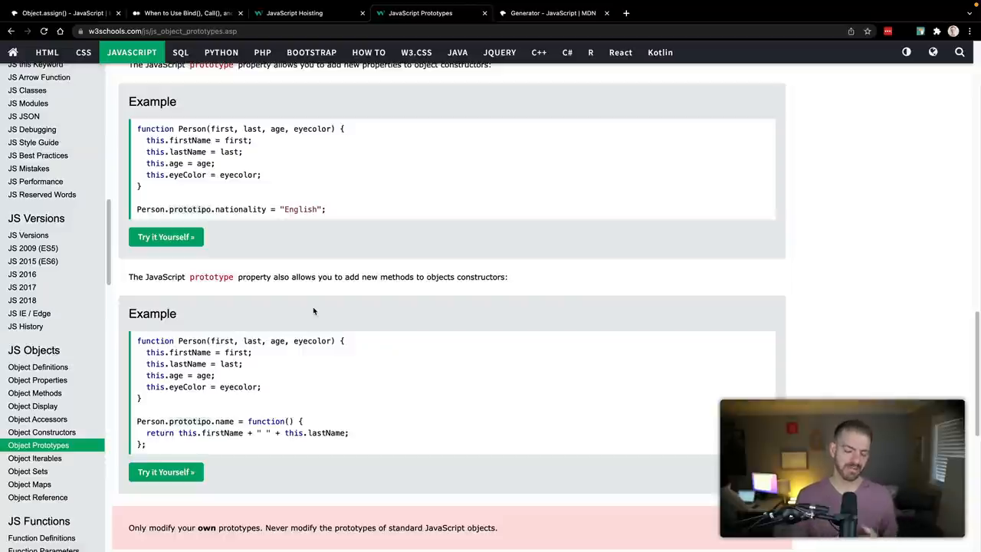
Review the prototype property examples, highlighting the Person.prototype.nationality line.
scroll("up", 3)
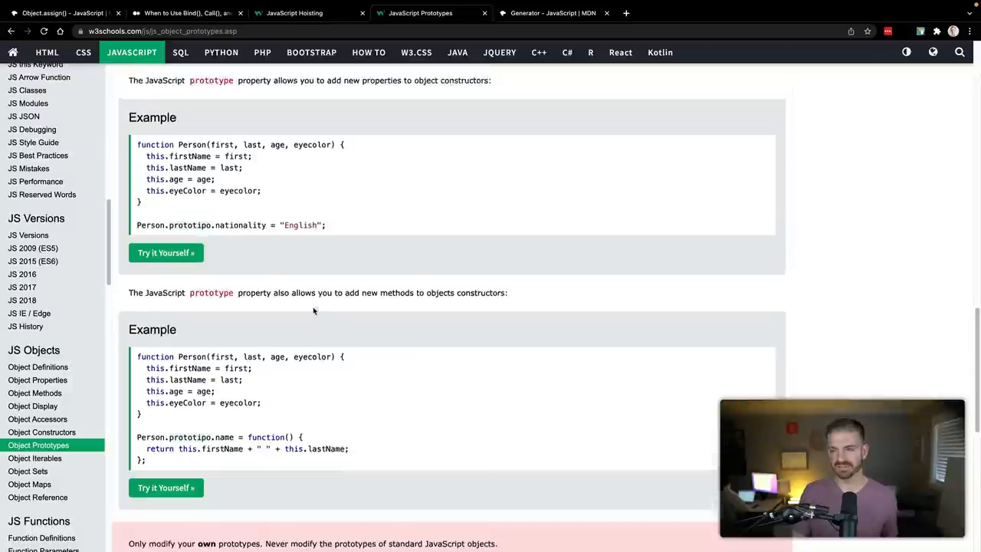
scroll("up", 3)
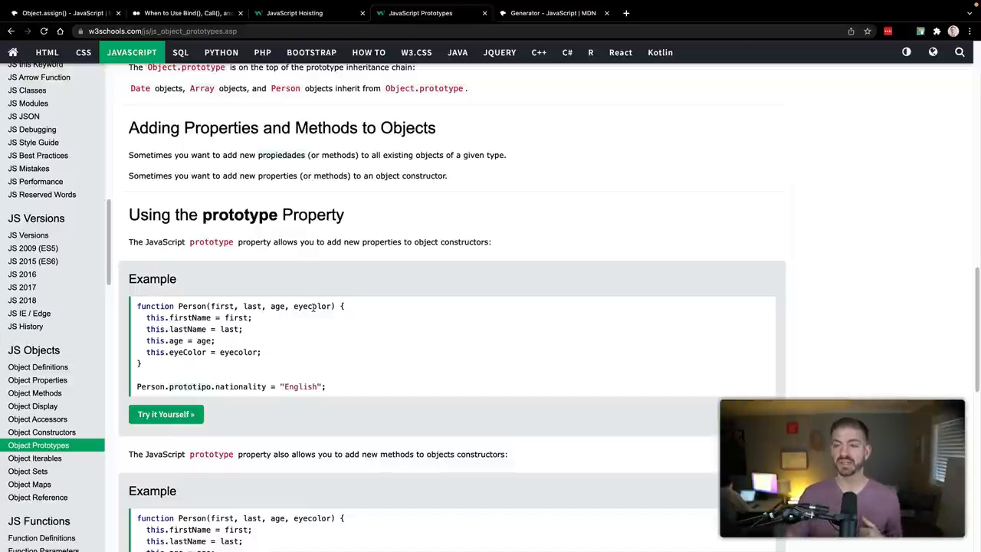
scroll("down", 3)
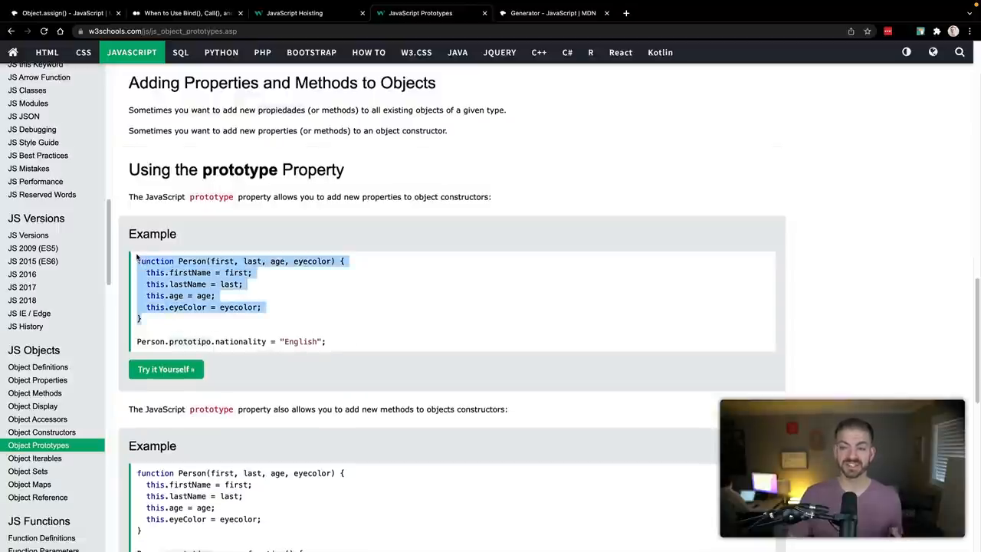
scroll("down", 3)
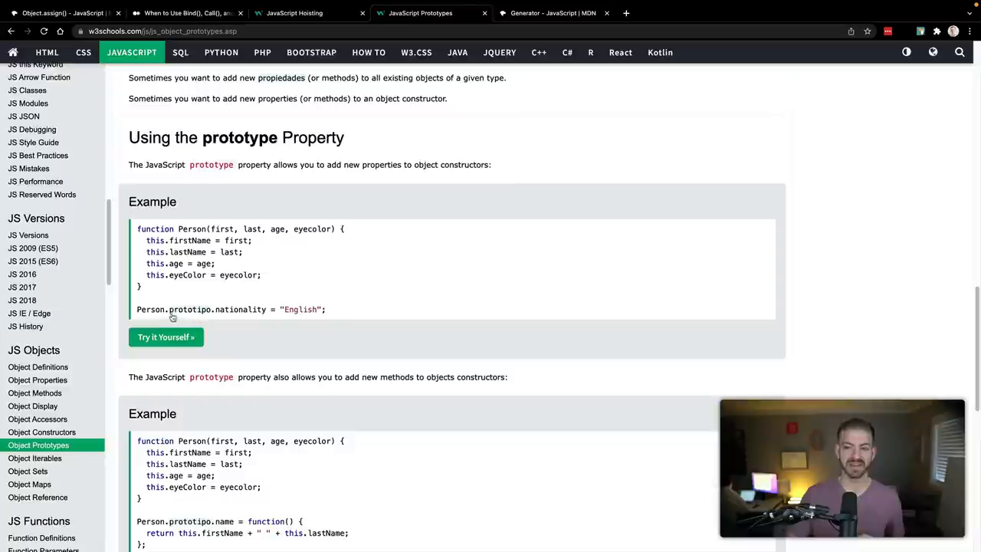
double_click(190, 309)
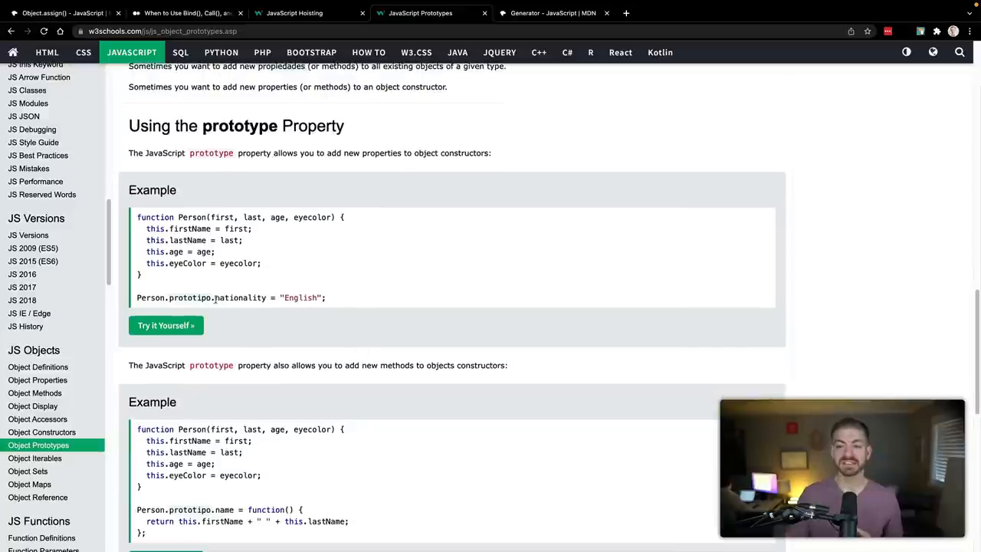
double_click(240, 297)
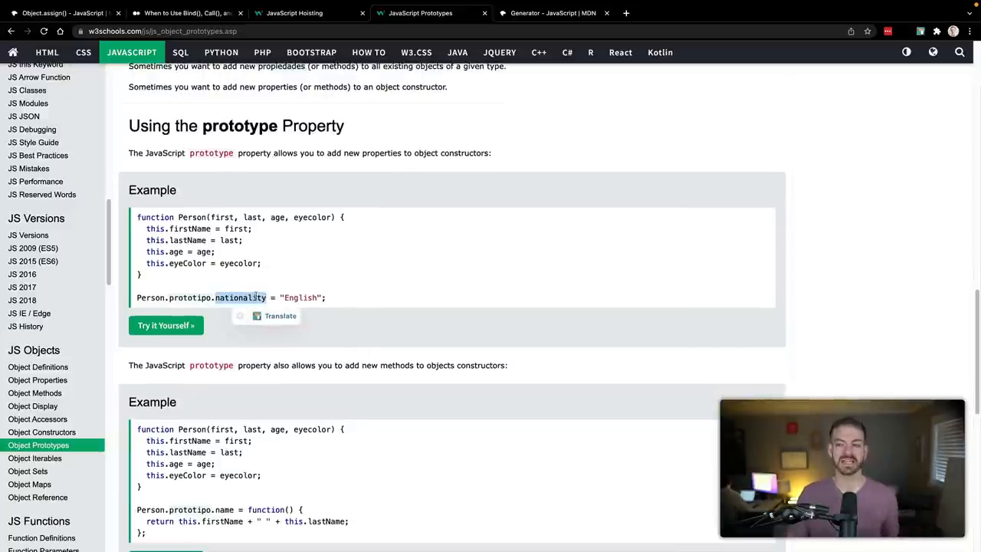
Scroll through the remaining prototype examples and open a fresh browser tab.
scroll("down", 3)
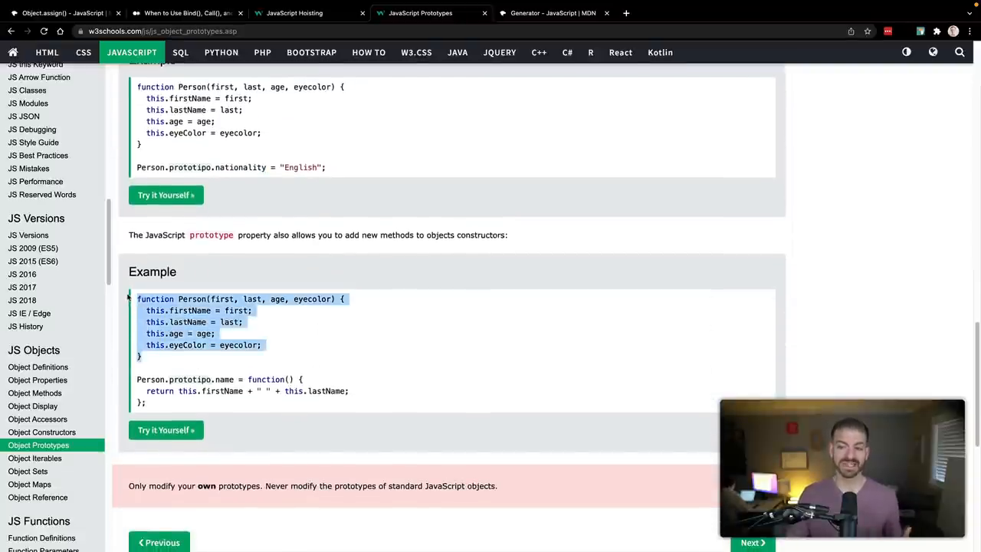
scroll("up", 3)
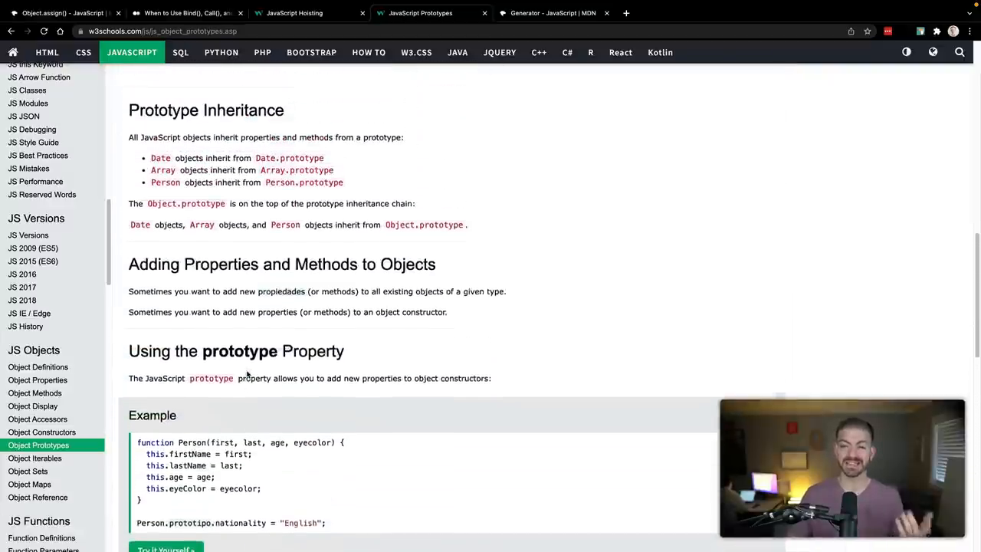
scroll("down", 3)
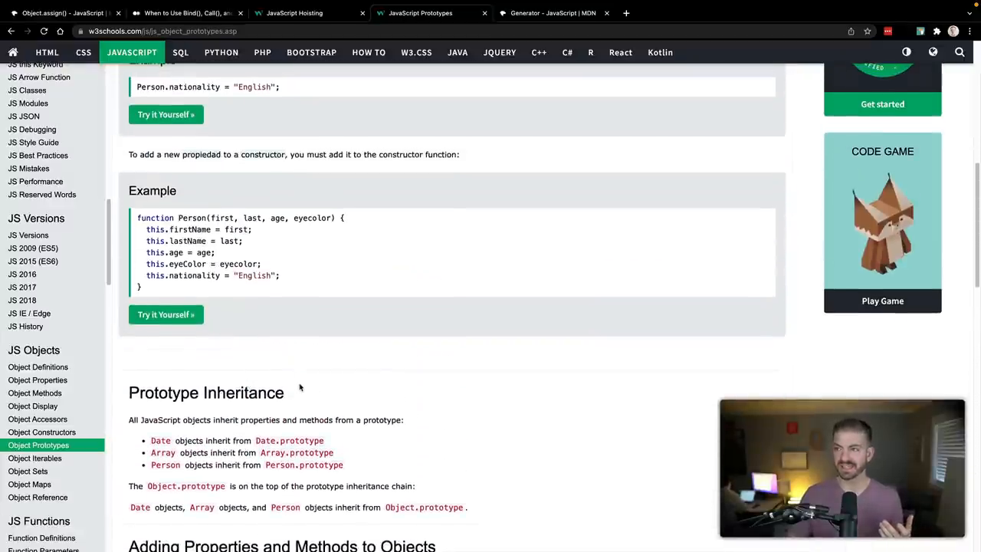
scroll("up", 3)
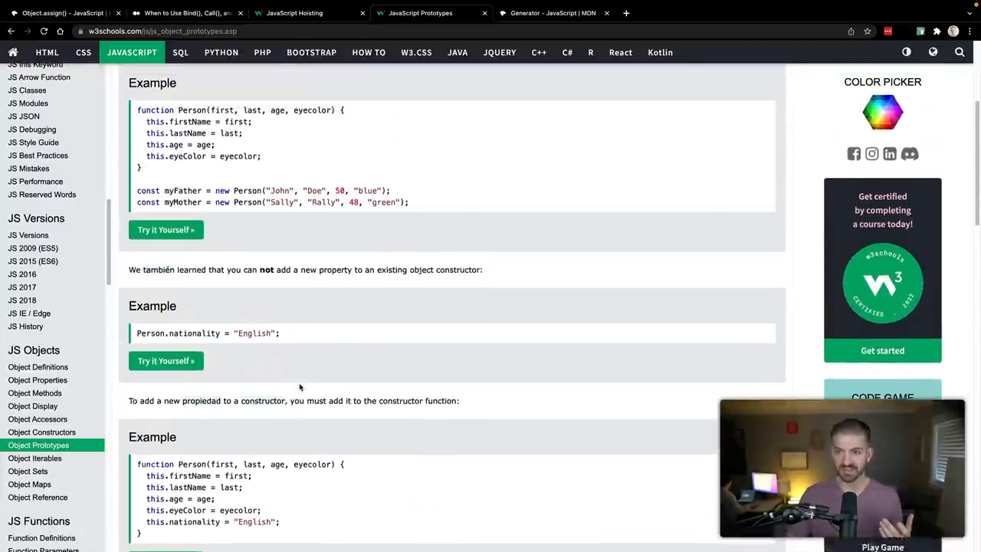
left_click(748, 12)
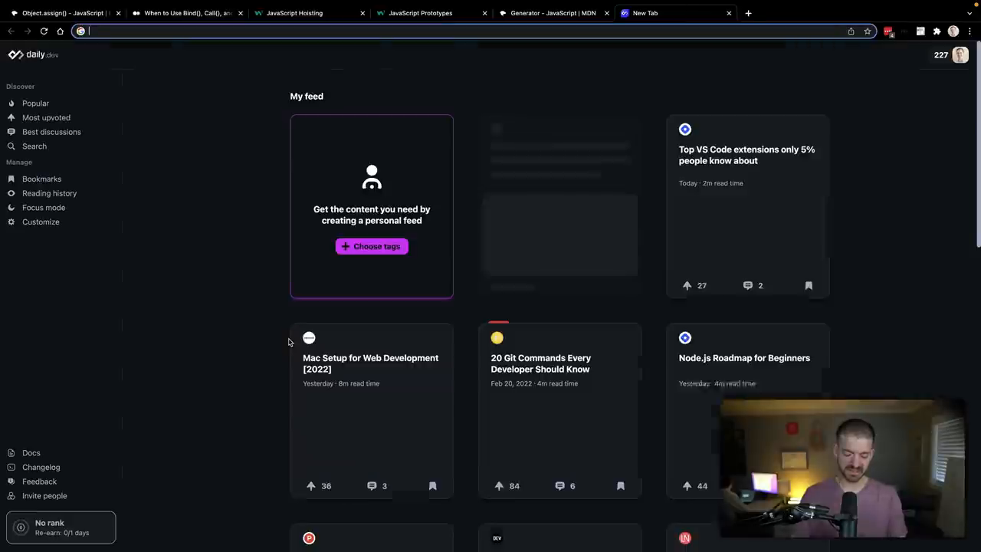
Search 'javascript classes vs prototypes' and scroll the W3Schools Classes page to the class syntax section.
type("javascript classes vs prototypes")
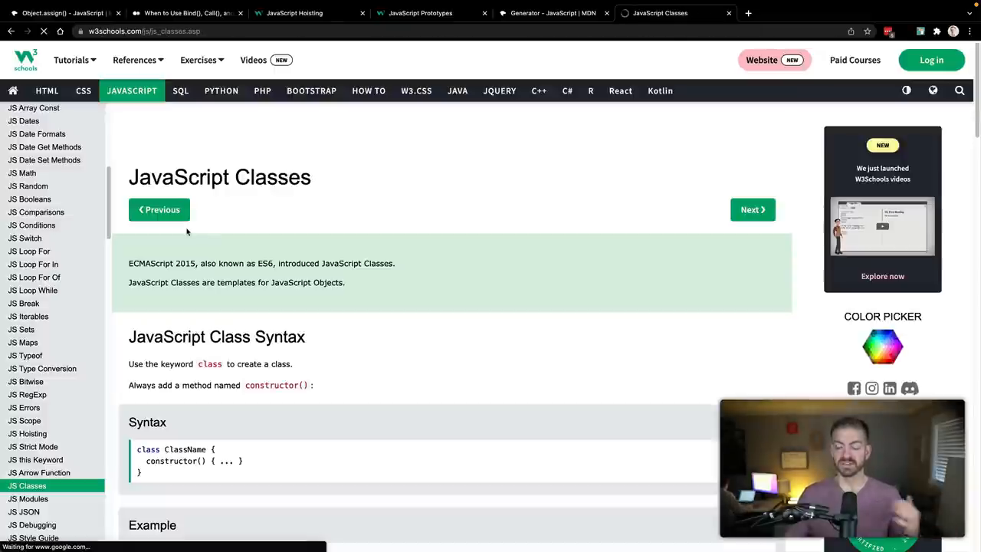
scroll("down", 3)
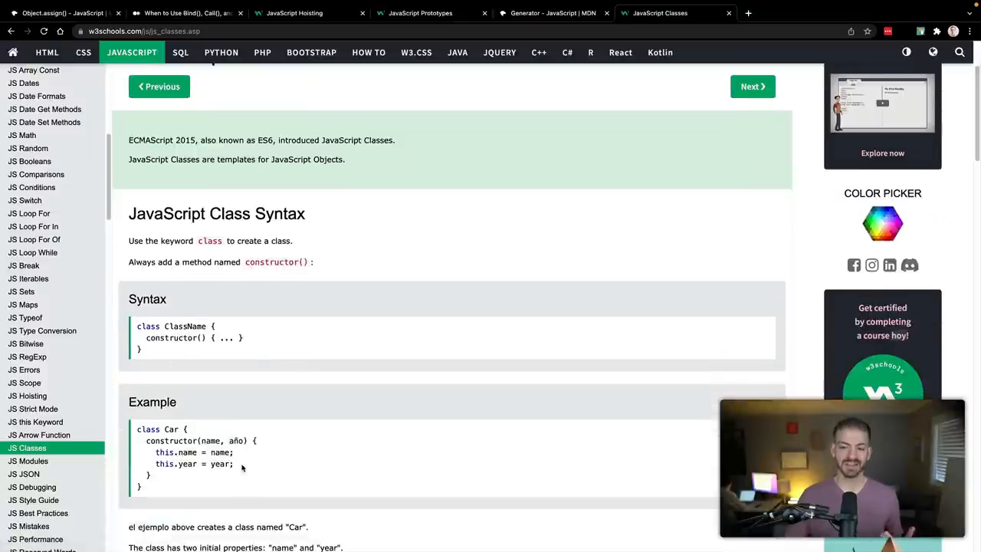
scroll("down", 3)
type("extends")
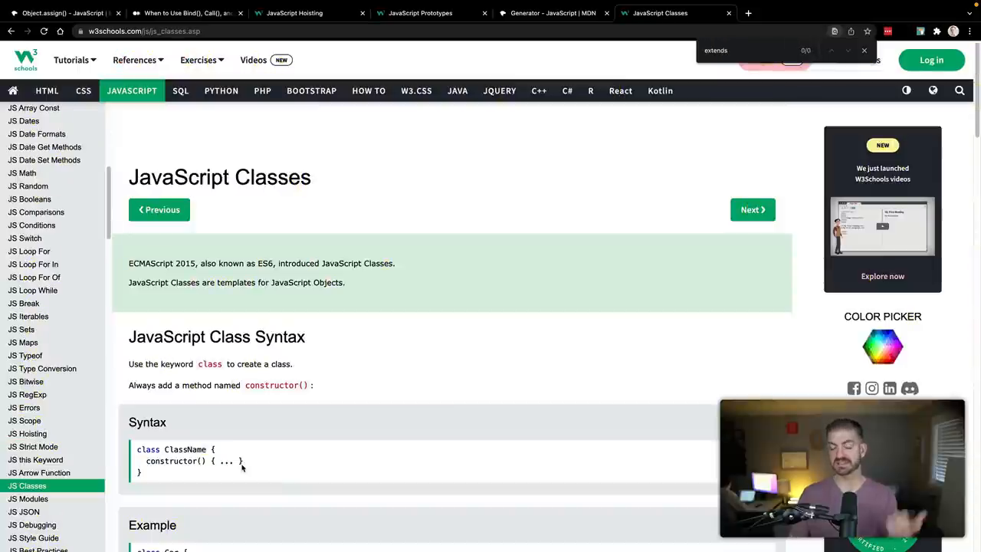
mouse_move(227, 499)
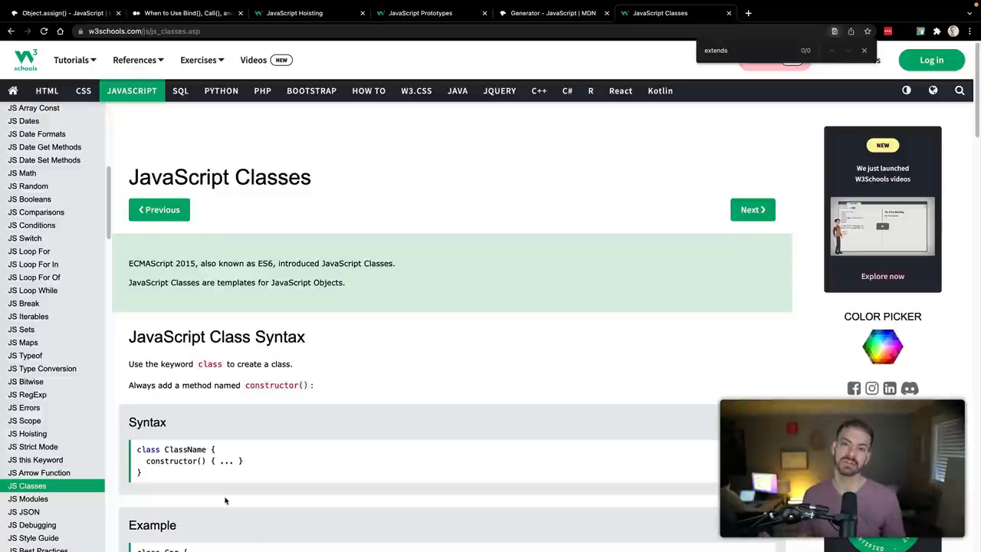
mouse_move(429, 363)
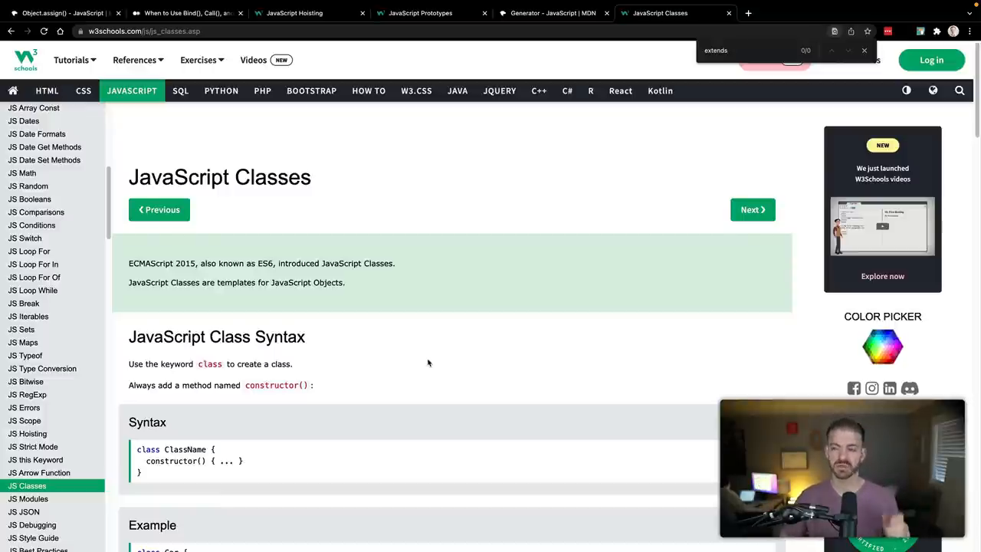
Switch to the MDN Generator reference and scroll between its examples and Instance methods.
left_click(551, 12)
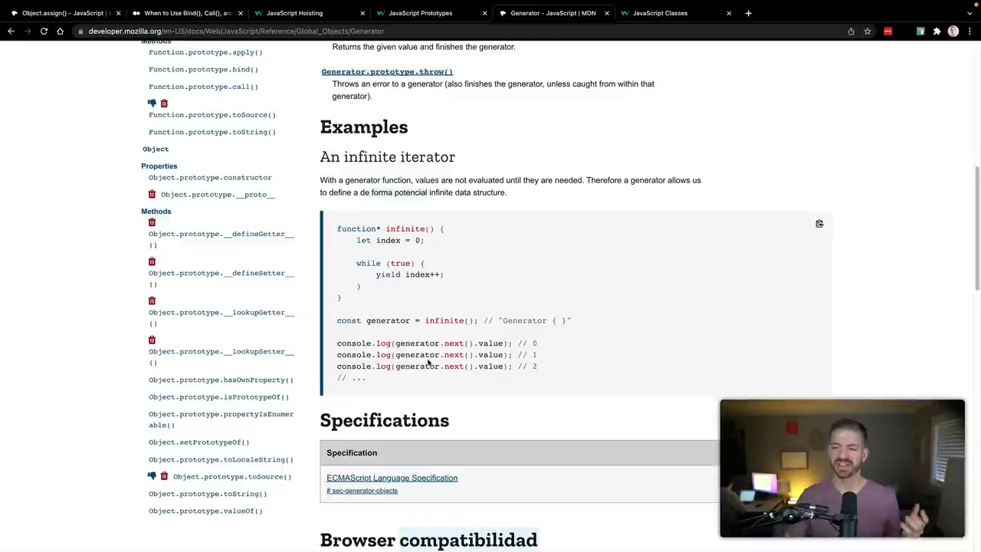
scroll("down", 3)
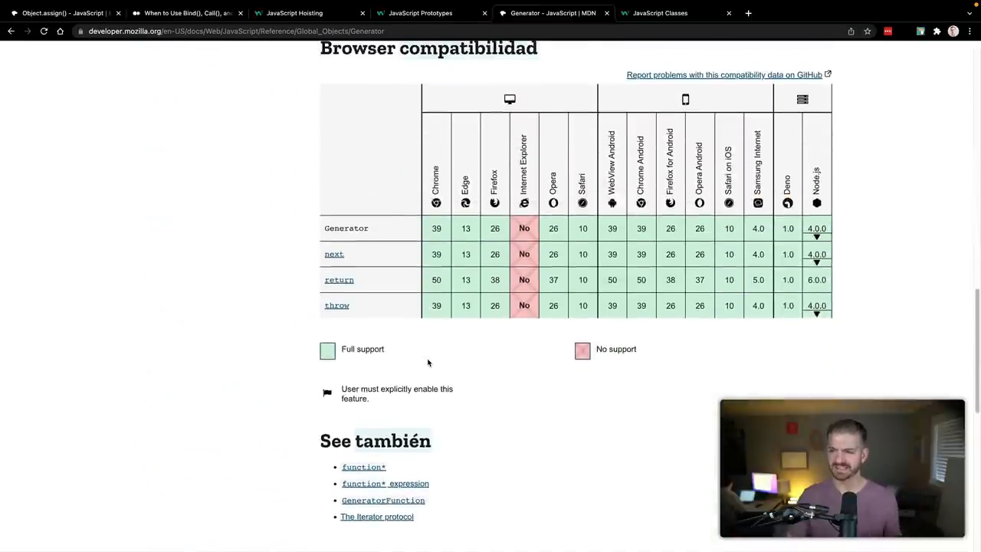
scroll("up", 3)
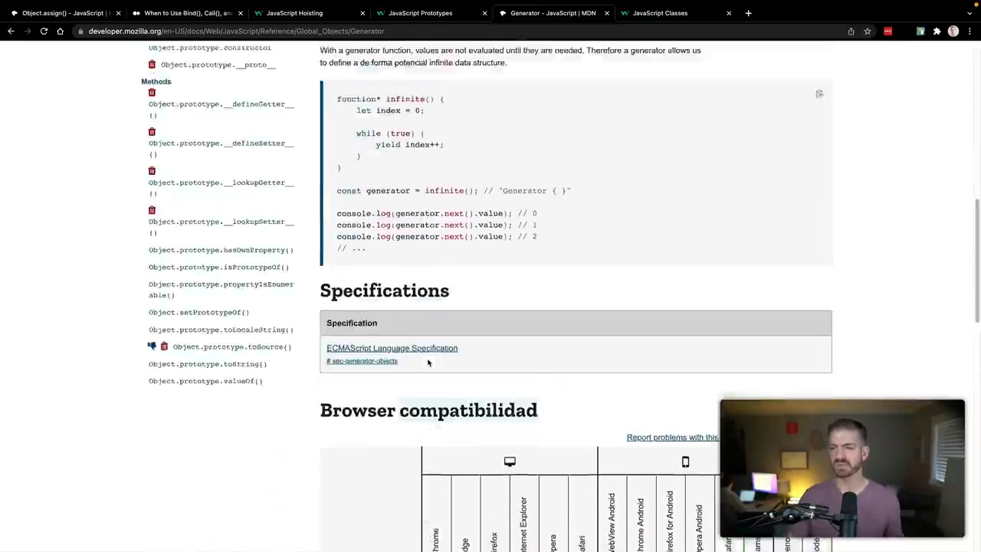
scroll("up", 3)
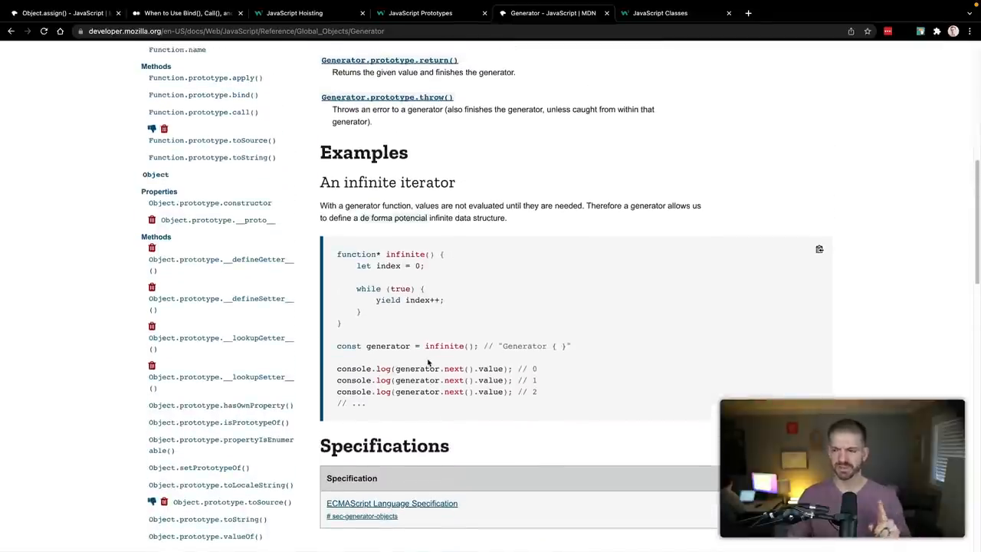
scroll("up", 3)
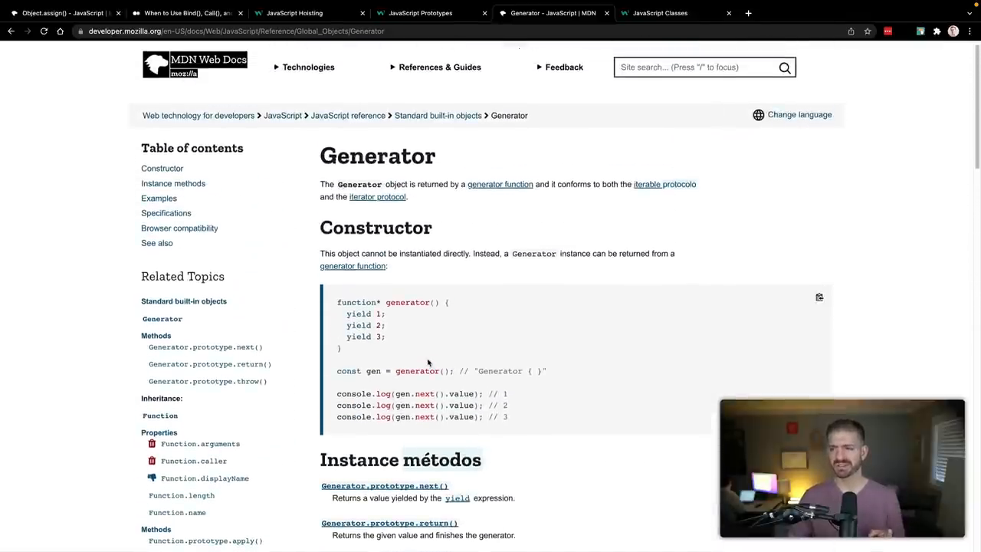
scroll("down", 3)
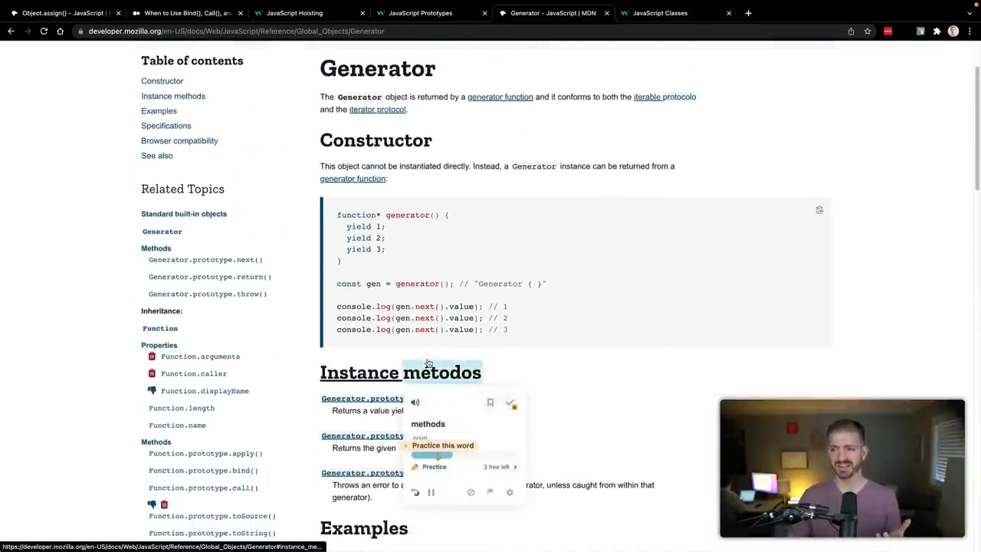
scroll("down", 3)
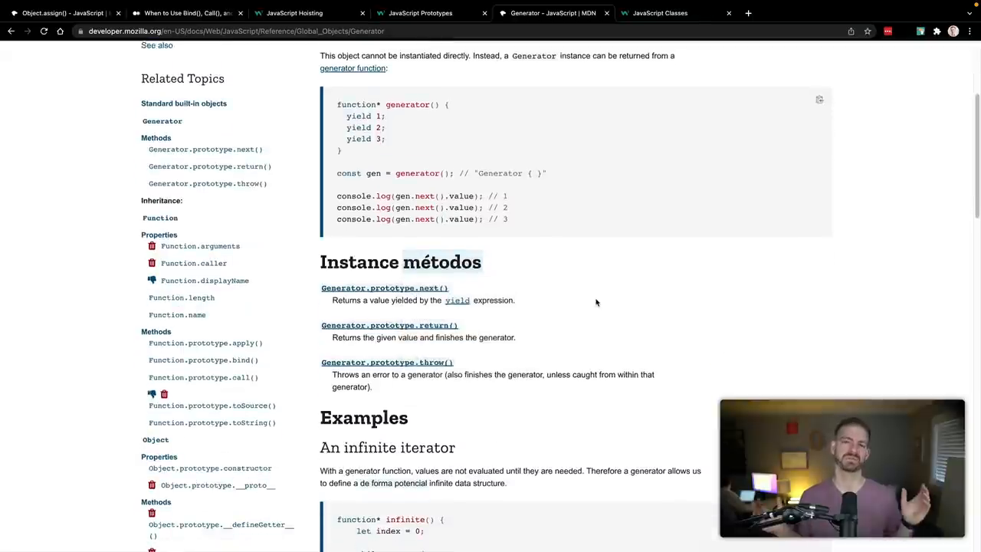